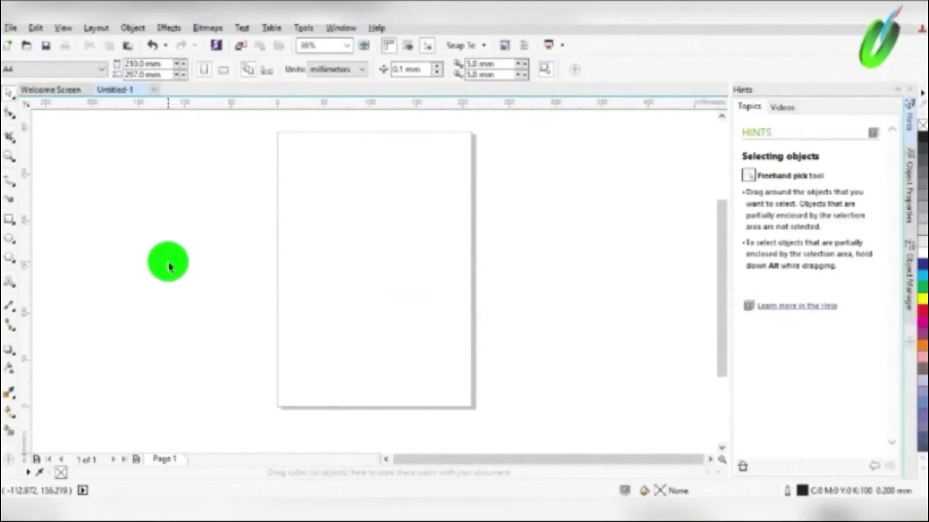
mouse_move(133, 228)
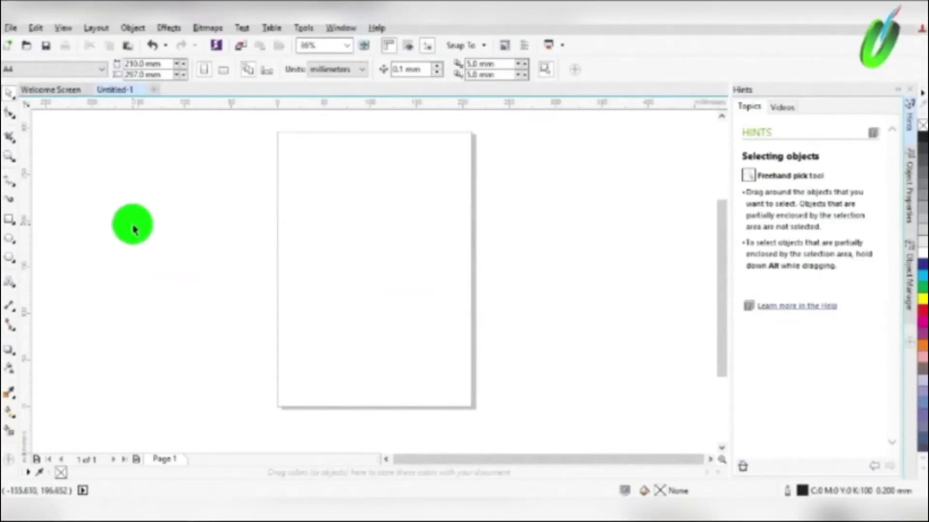
mouse_move(73, 186)
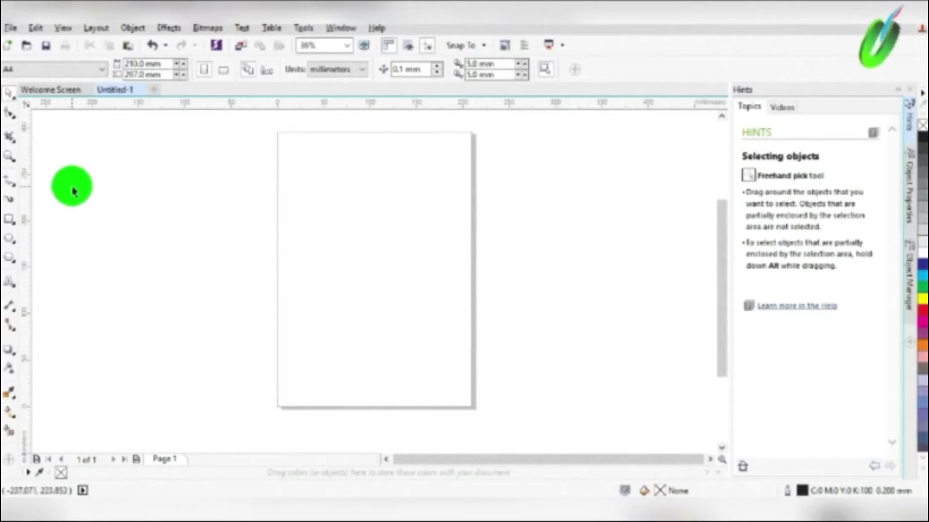
mouse_move(50, 181)
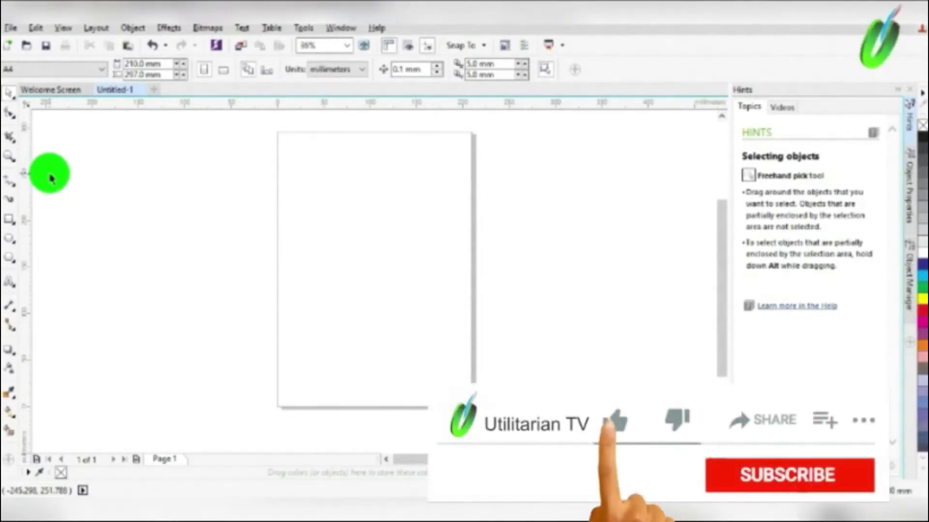
- Draw a rectangle on the page and slide one past the page's left edge
left_click(614, 420)
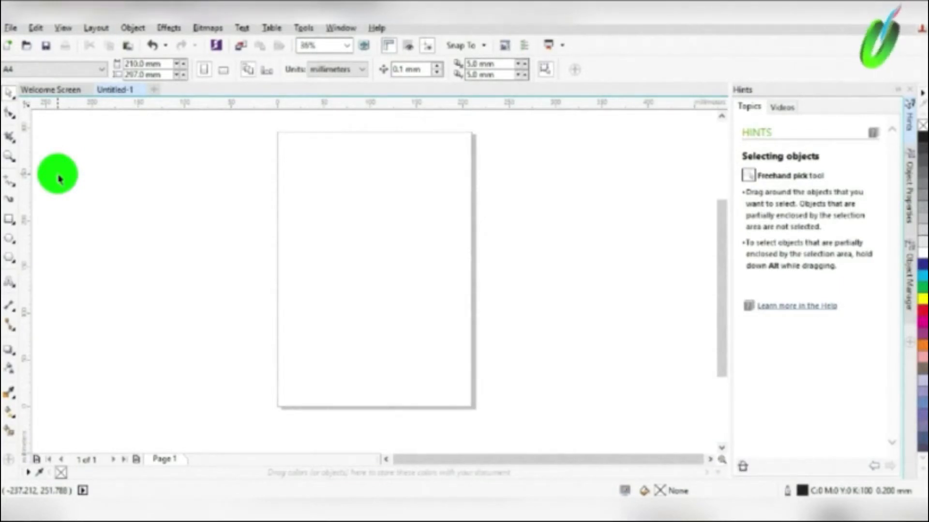
mouse_move(101, 171)
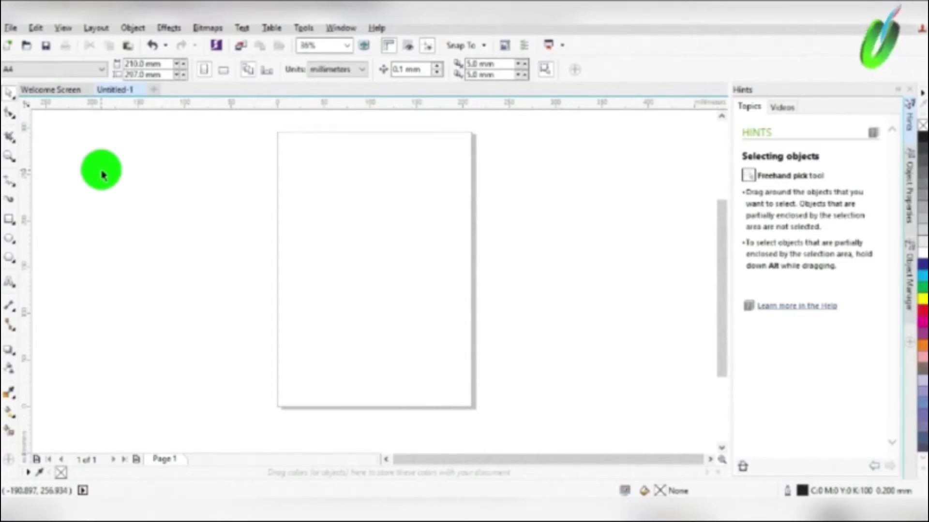
mouse_move(67, 153)
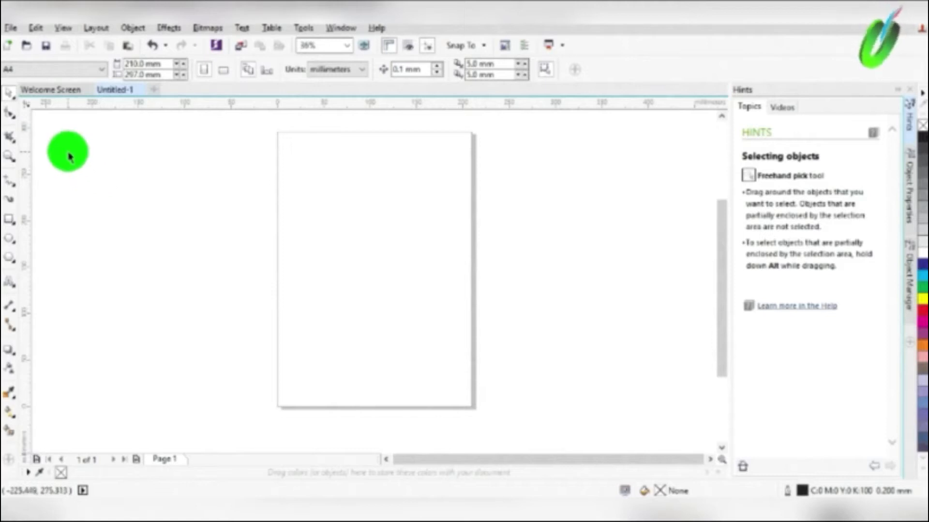
mouse_move(41, 115)
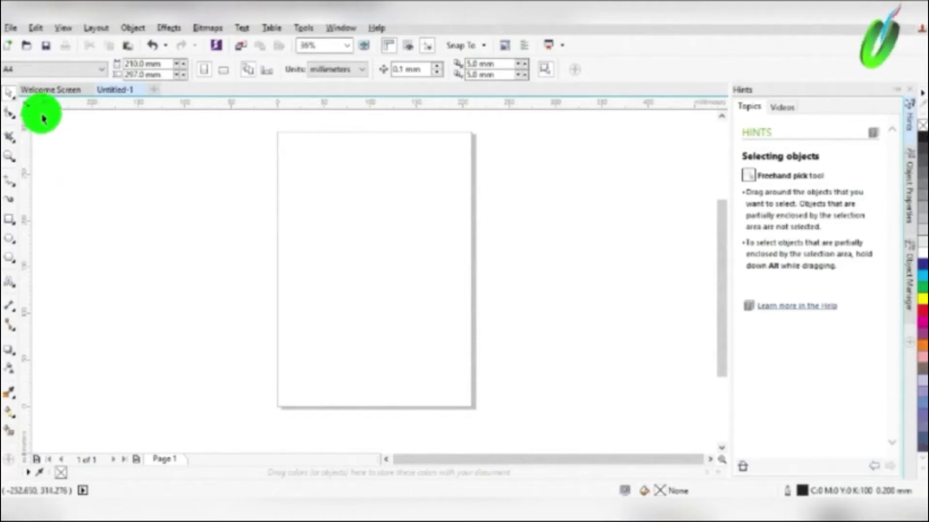
mouse_move(36, 131)
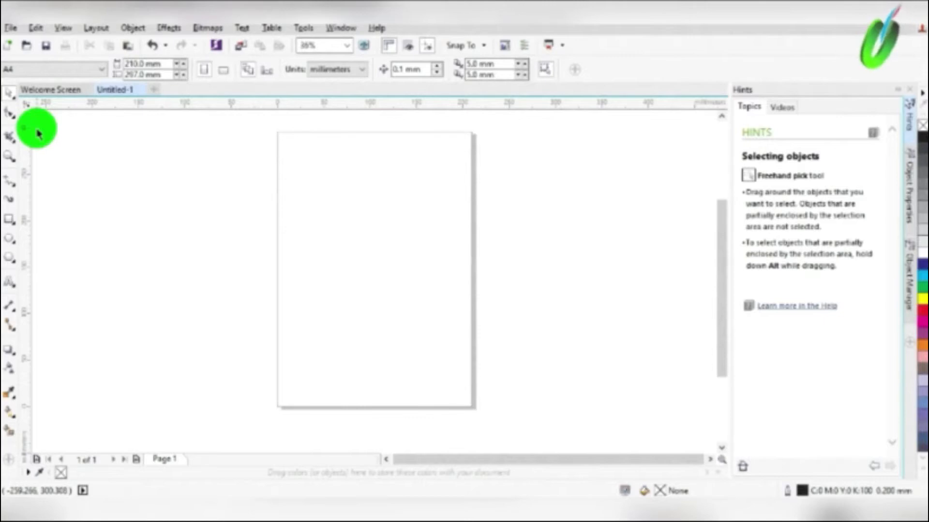
mouse_move(12, 98)
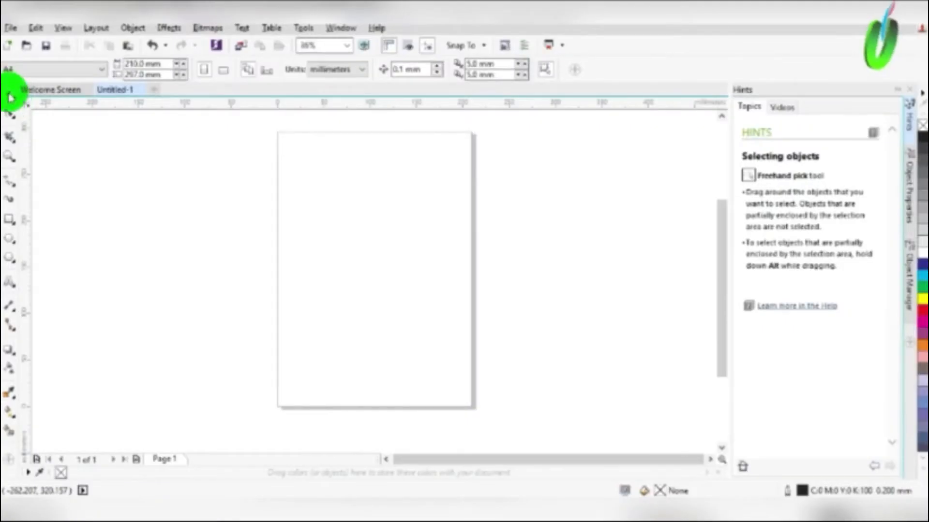
mouse_move(10, 96)
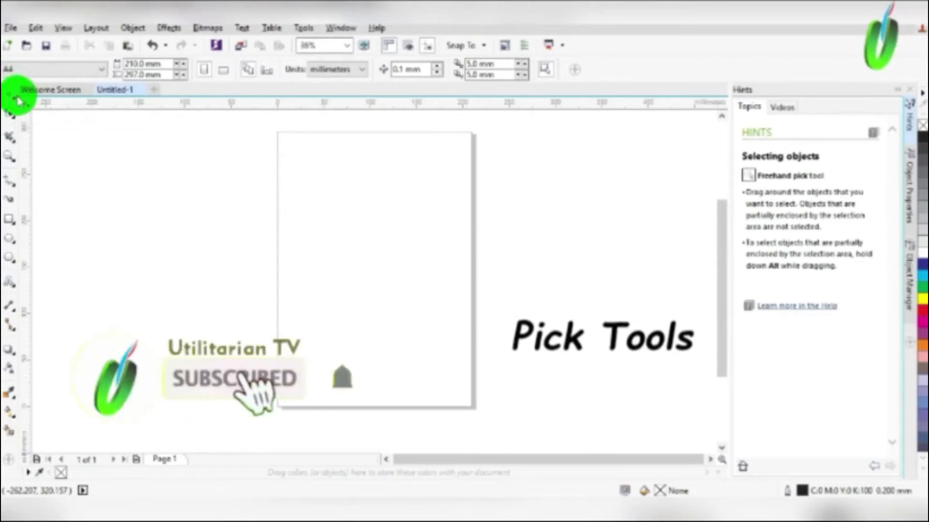
mouse_move(10, 101)
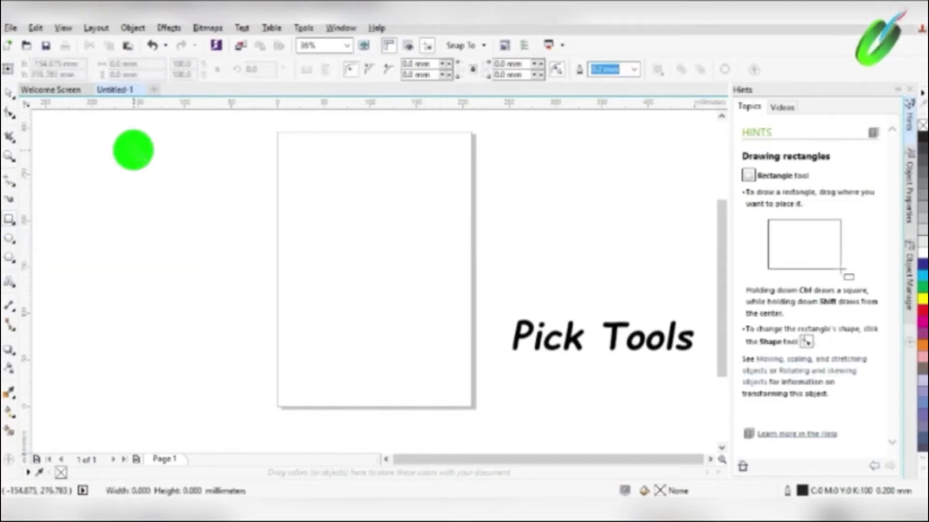
left_click_drag(127, 144, 232, 240)
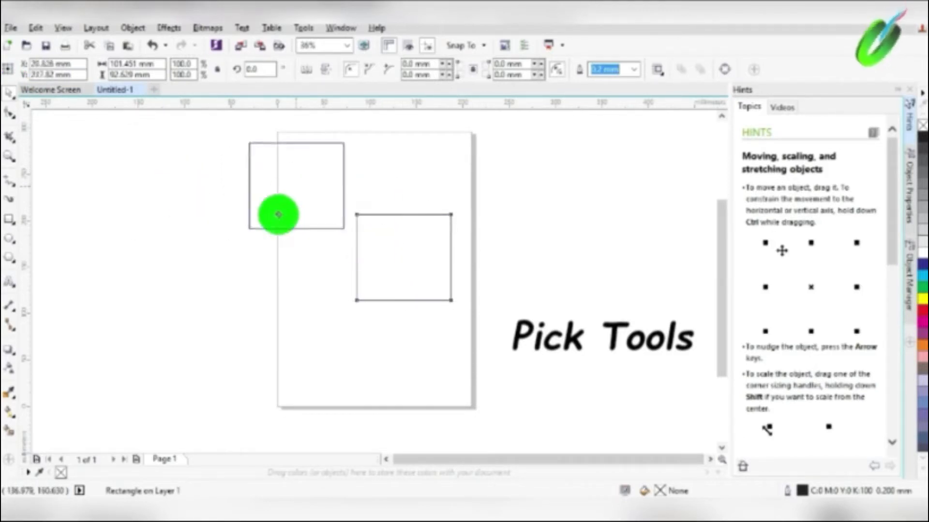
left_click_drag(406, 257, 267, 248)
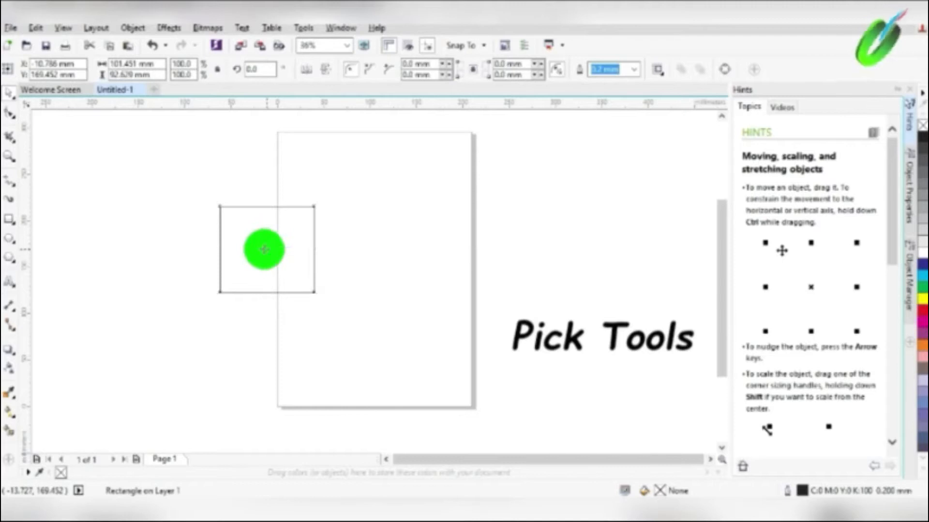
- Move the rectangles back onto the page, centre and right edge, and select all three
left_click_drag(265, 250, 508, 319)
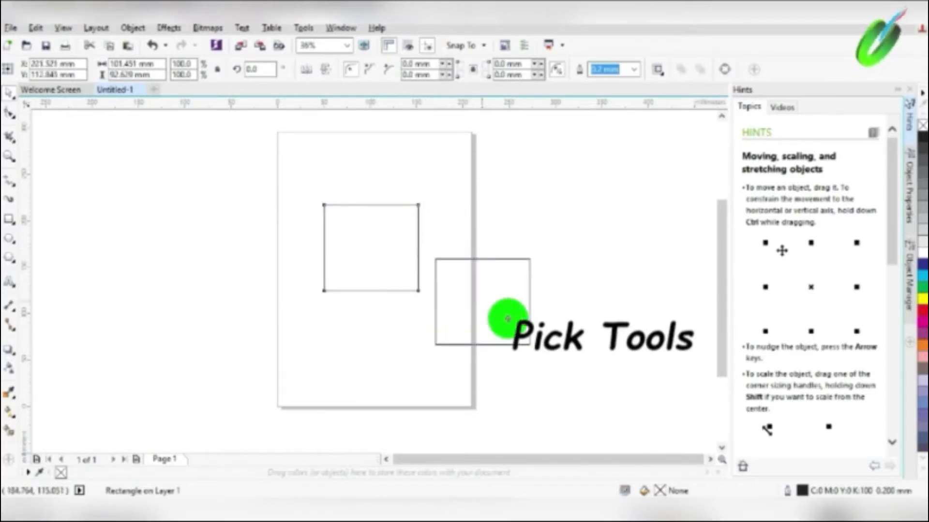
left_click_drag(508, 318, 490, 270)
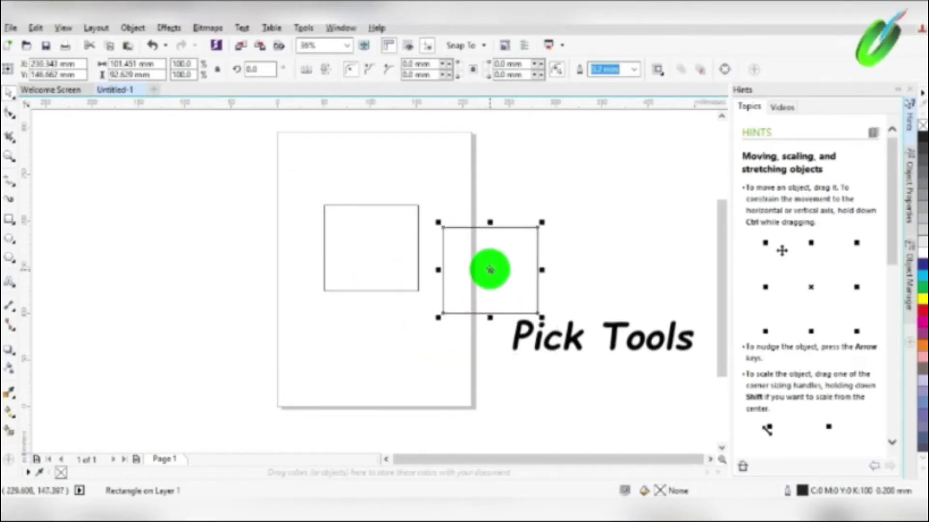
left_click_drag(489, 269, 341, 354)
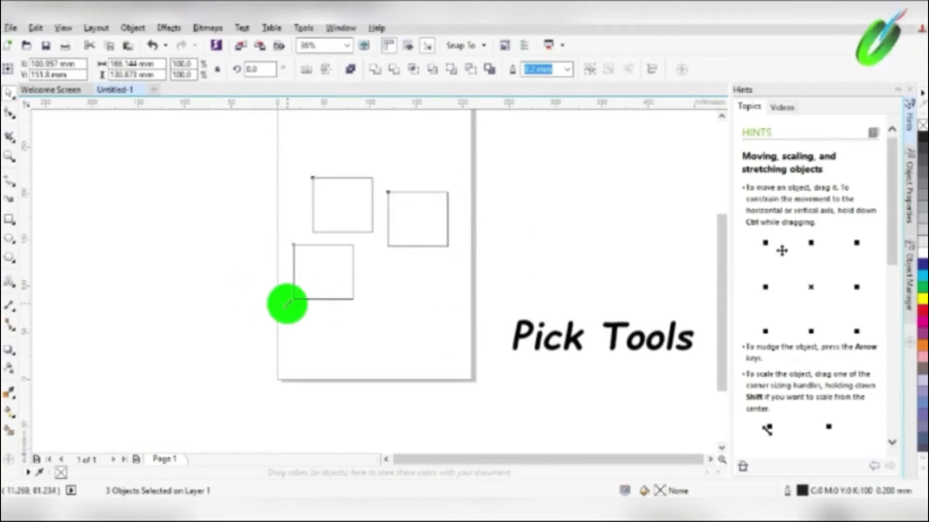
- Rotate the three rectangles together into tilted diamonds and shift them toward the lower right
left_click_drag(287, 303, 363, 245)
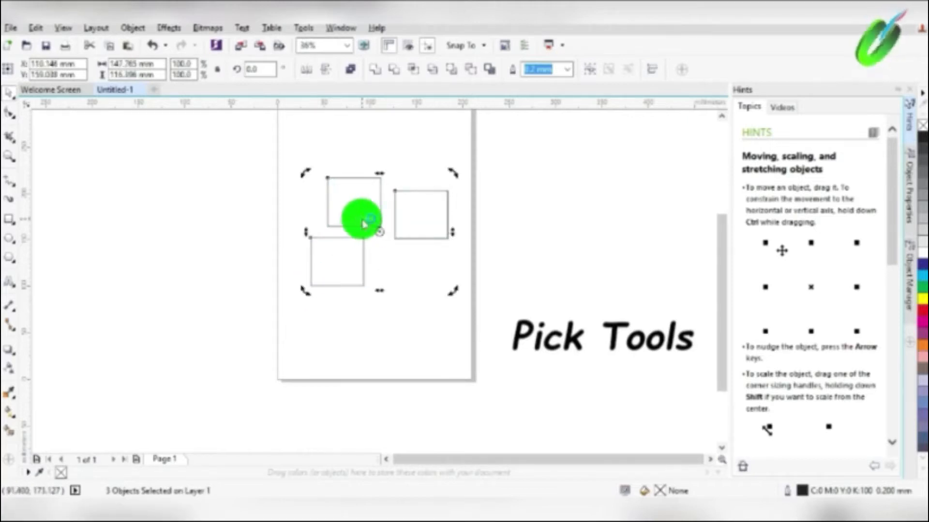
left_click_drag(365, 226, 424, 267)
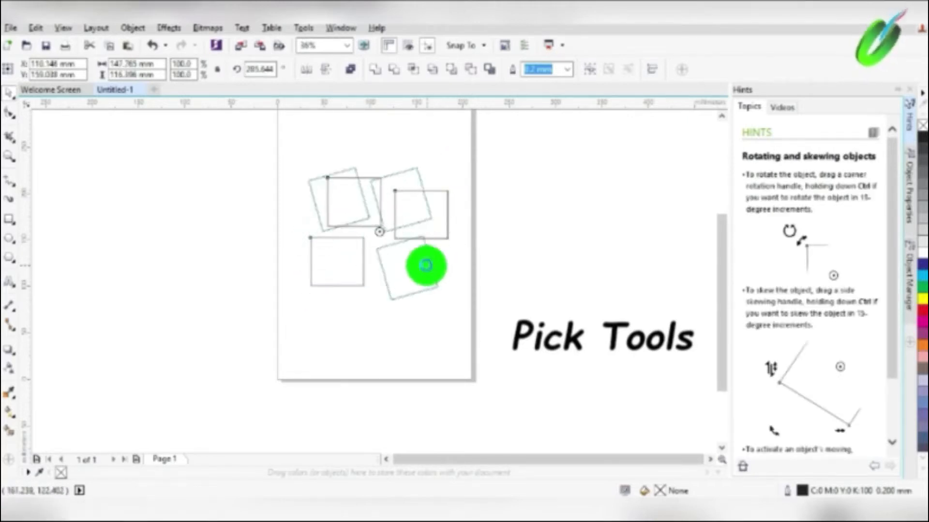
left_click_drag(424, 265, 406, 146)
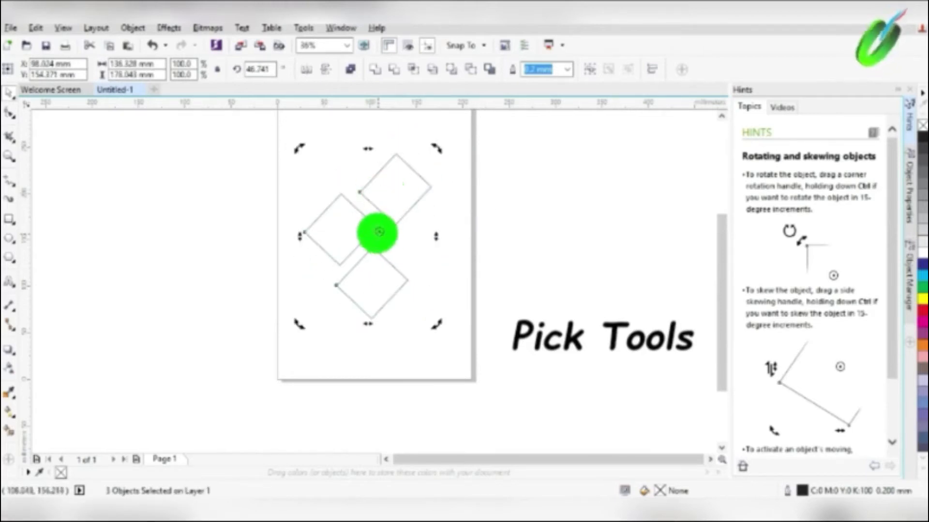
left_click_drag(375, 232, 399, 244)
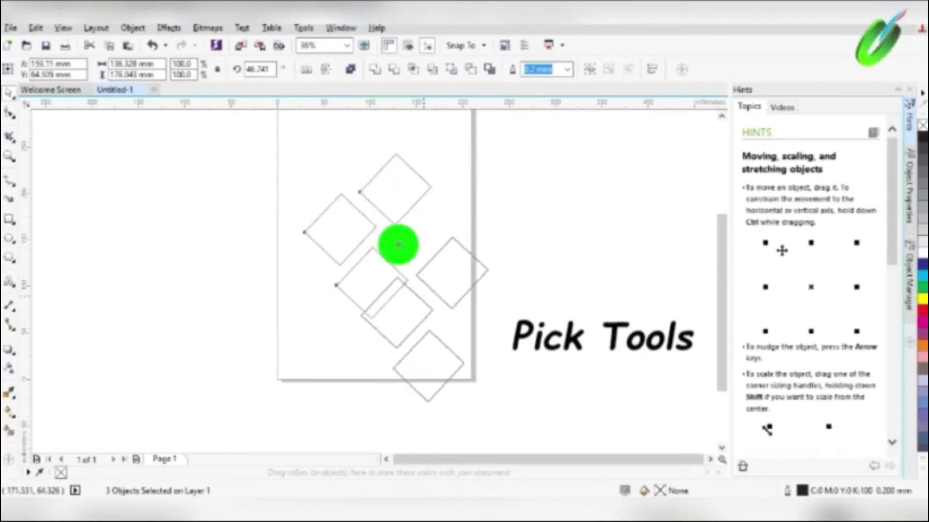
left_click_drag(396, 245, 352, 178)
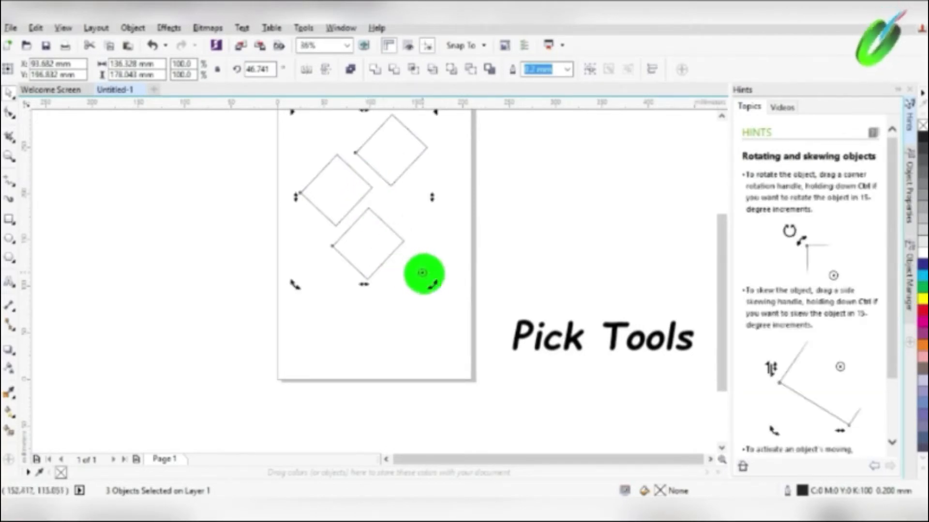
mouse_move(298, 286)
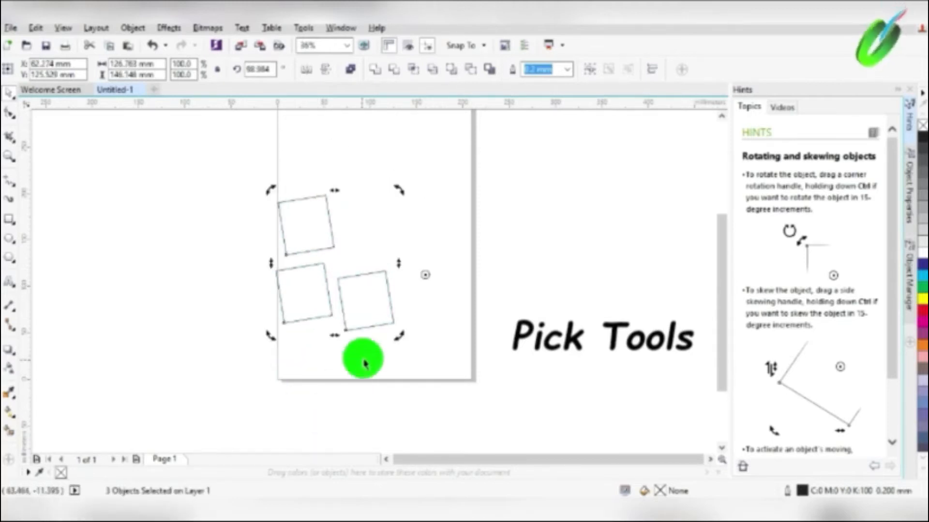
mouse_move(341, 252)
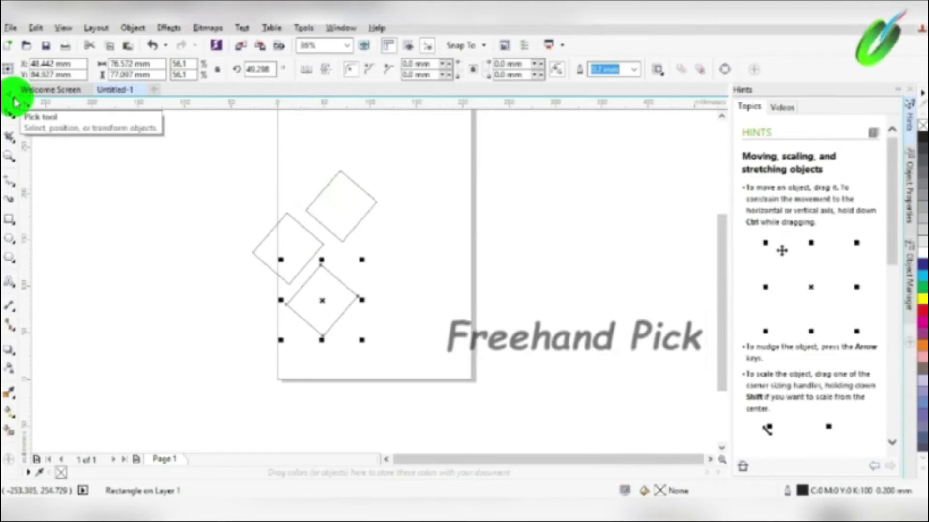
left_click(10, 102)
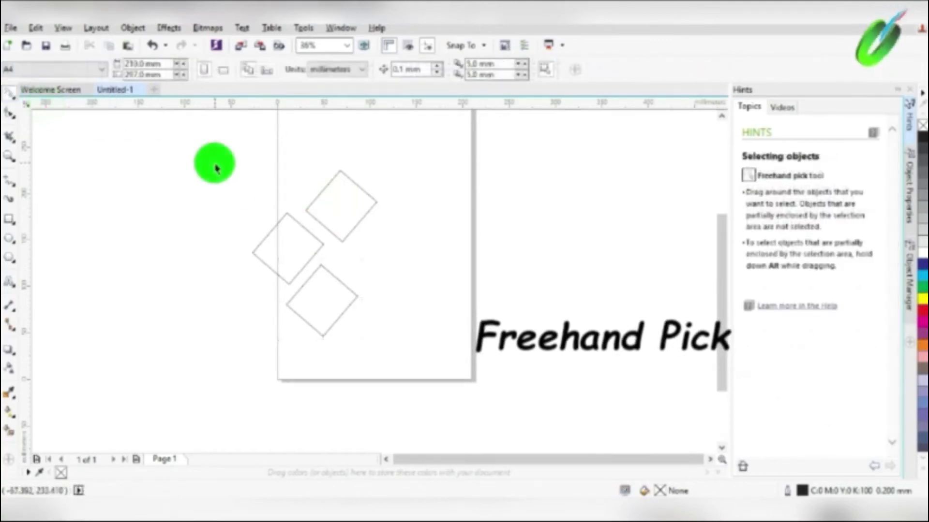
left_click_drag(215, 162, 388, 201)
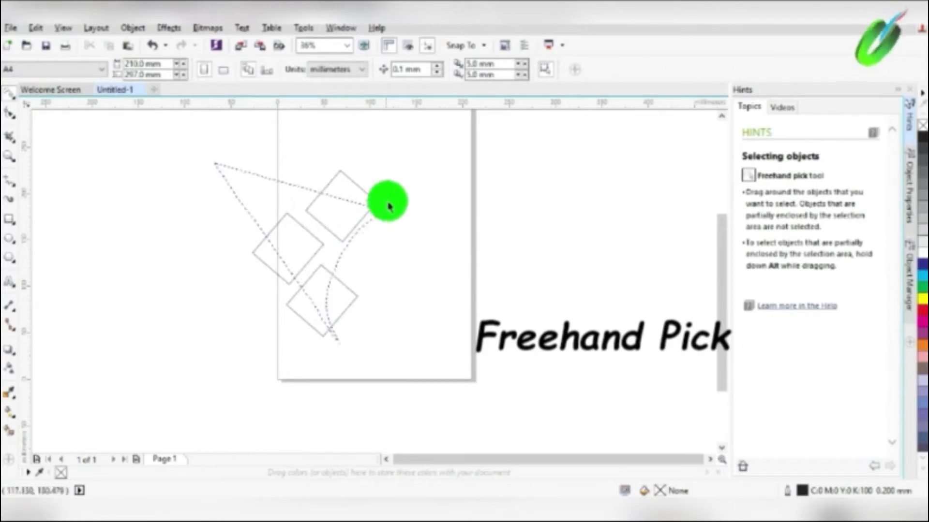
left_click_drag(388, 202, 276, 180)
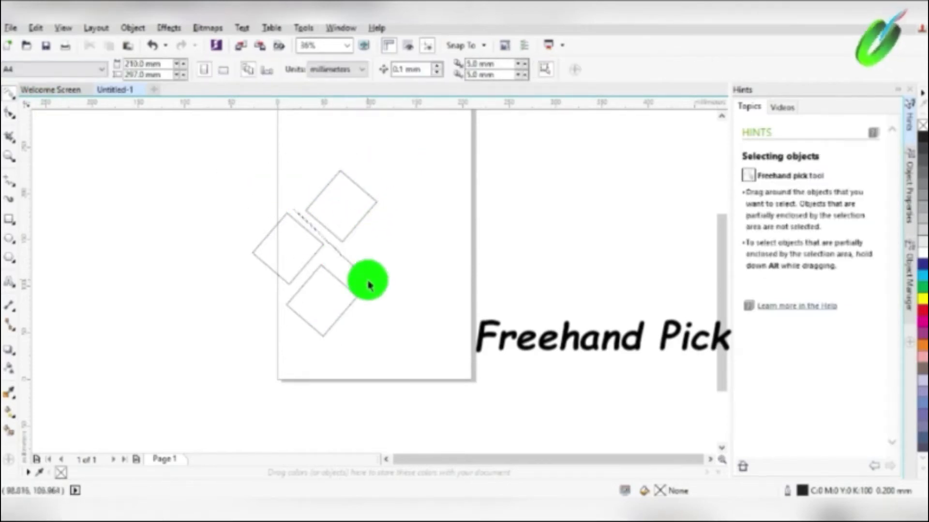
left_click_drag(367, 280, 326, 174)
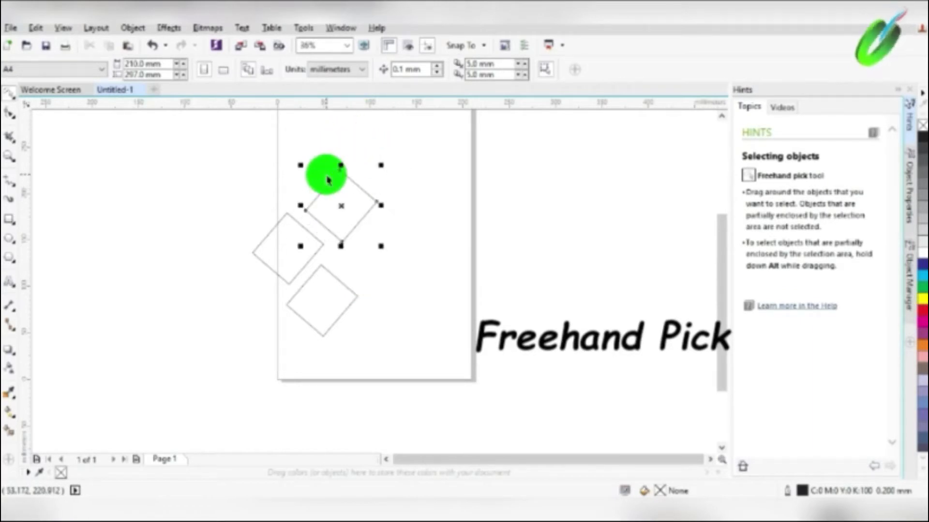
left_click_drag(326, 175, 271, 337)
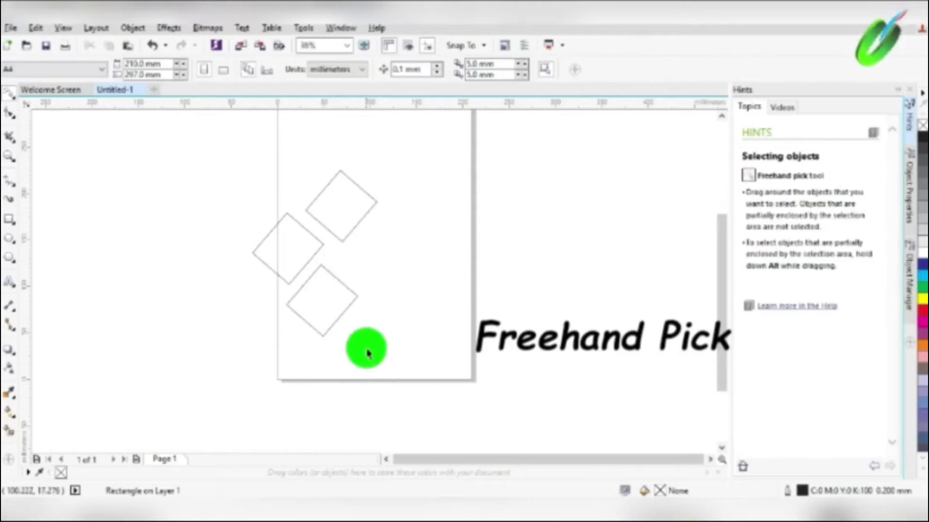
left_click_drag(365, 348, 347, 270)
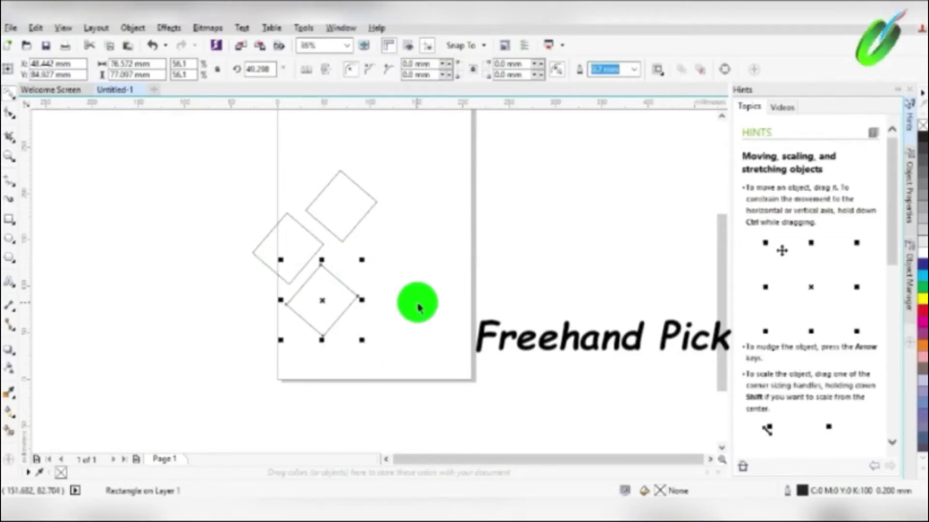
left_click_drag(418, 301, 263, 290)
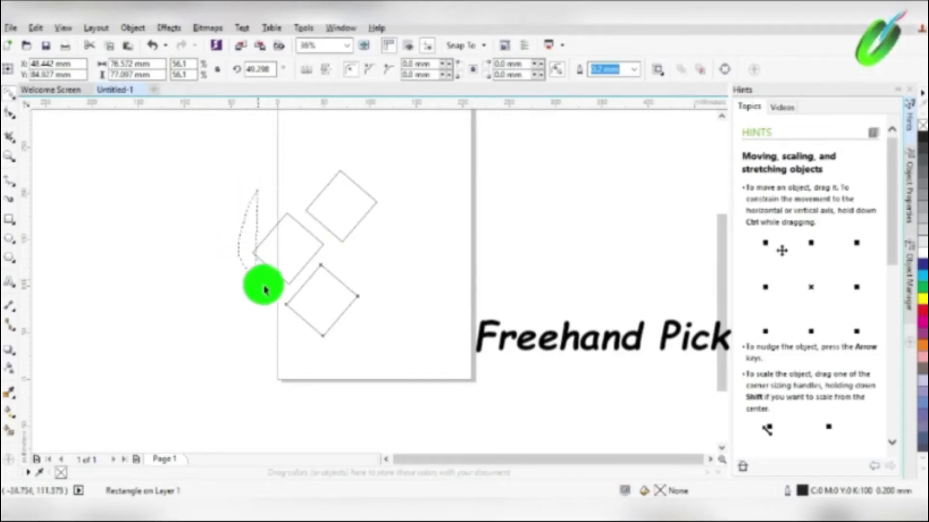
left_click_drag(265, 290, 340, 248)
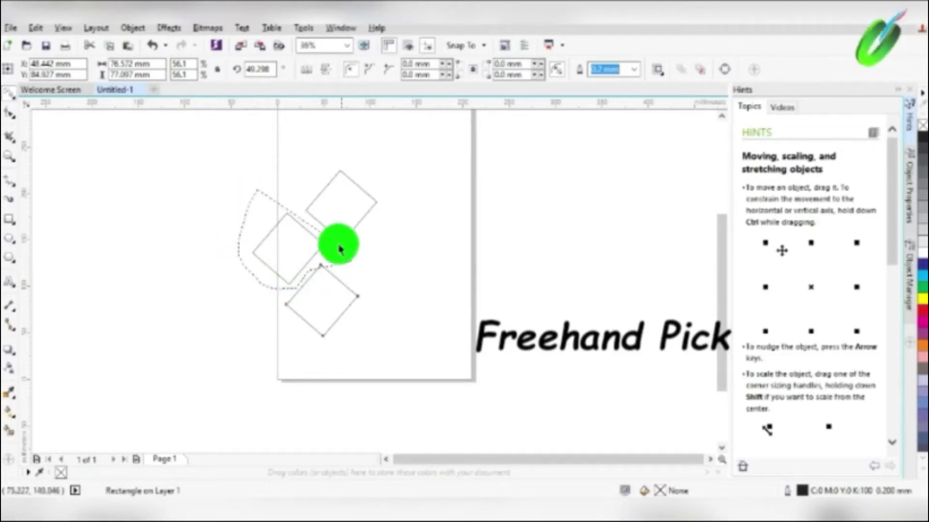
left_click_drag(340, 245, 270, 178)
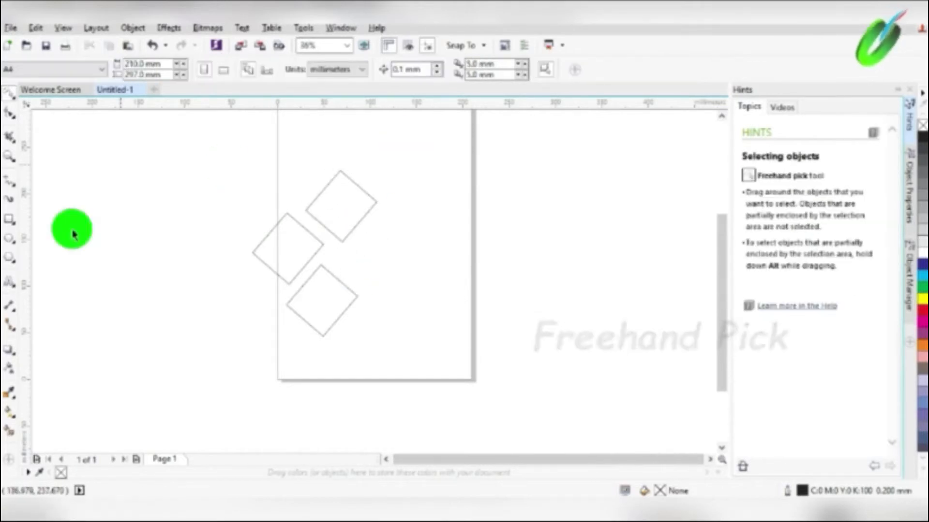
mouse_move(11, 102)
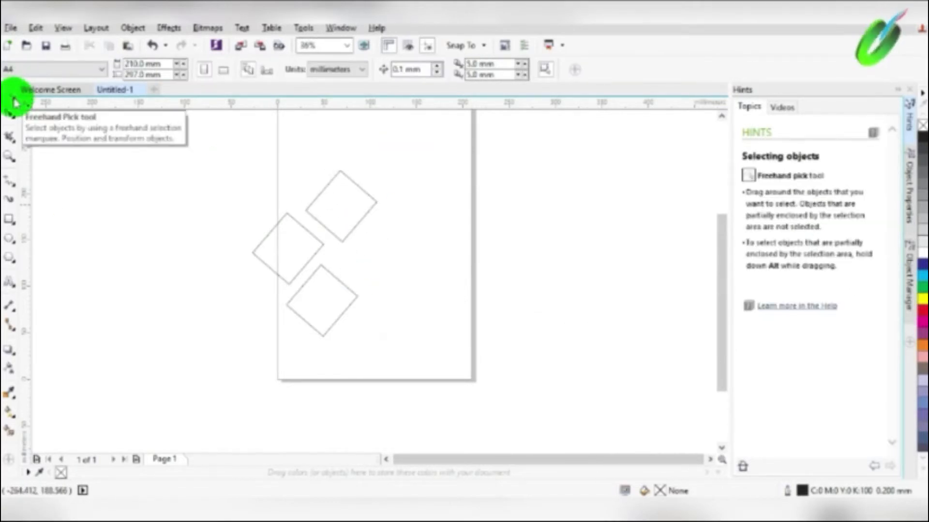
- With Free Transform, squash and stretch the upper diamond into a thin sliver, then rotate it wider
left_click(9, 94)
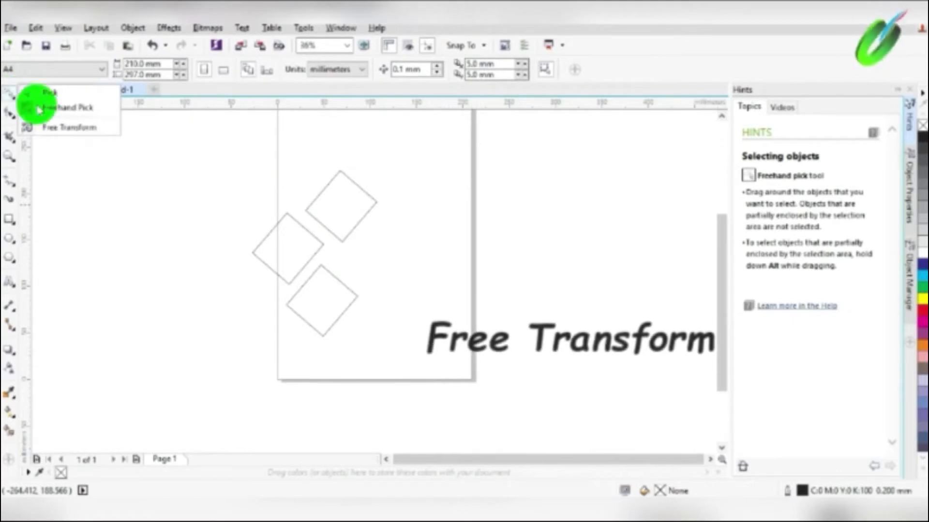
left_click(70, 127)
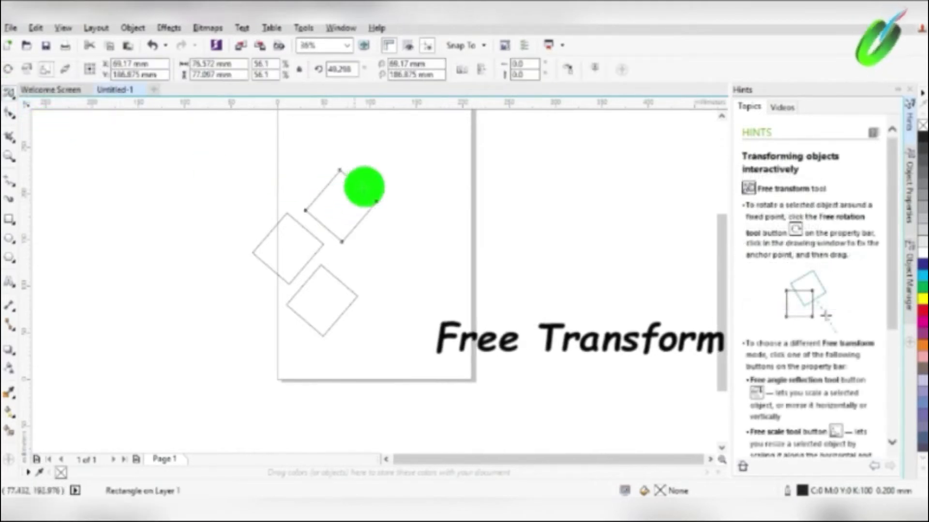
left_click_drag(363, 187, 374, 204)
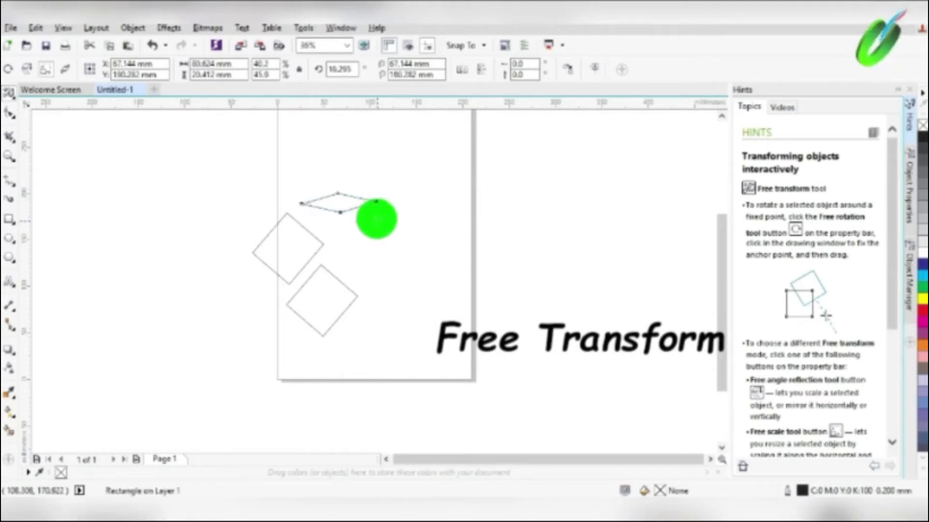
left_click_drag(373, 219, 355, 201)
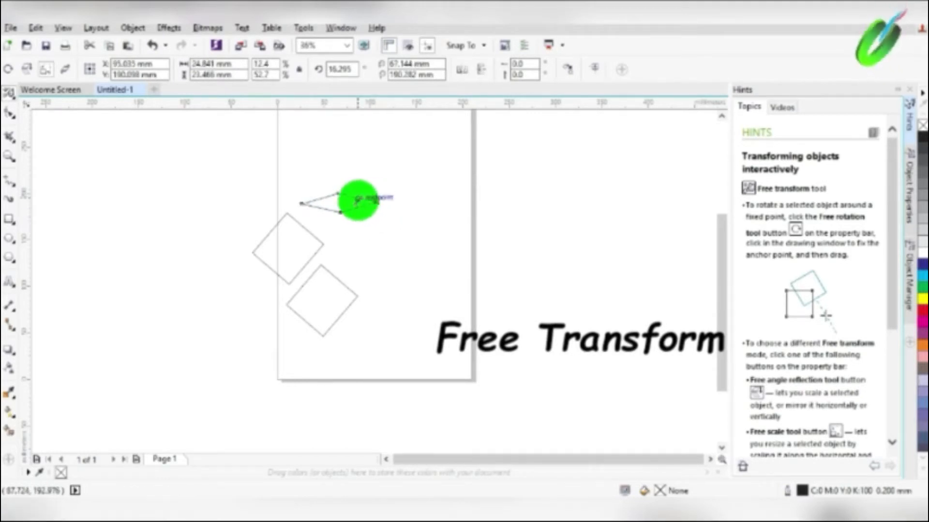
left_click_drag(355, 201, 382, 206)
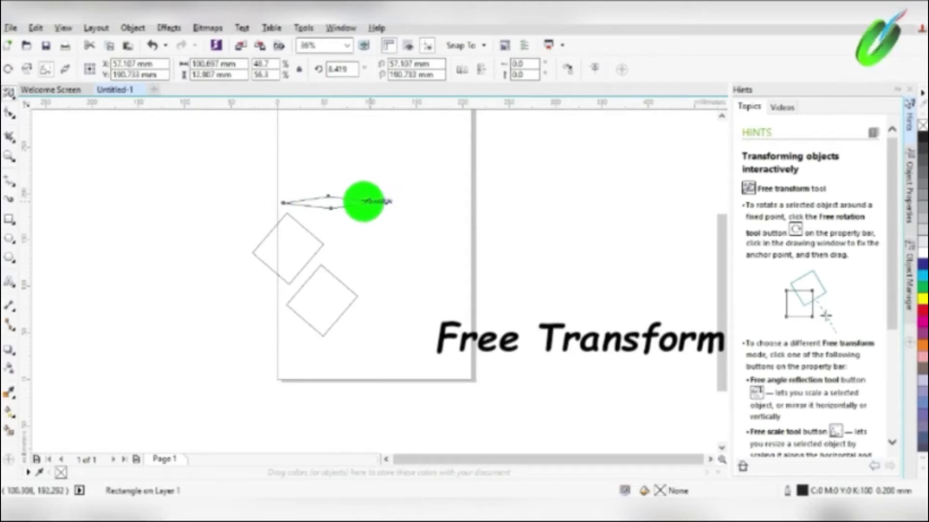
left_click_drag(365, 201, 338, 305)
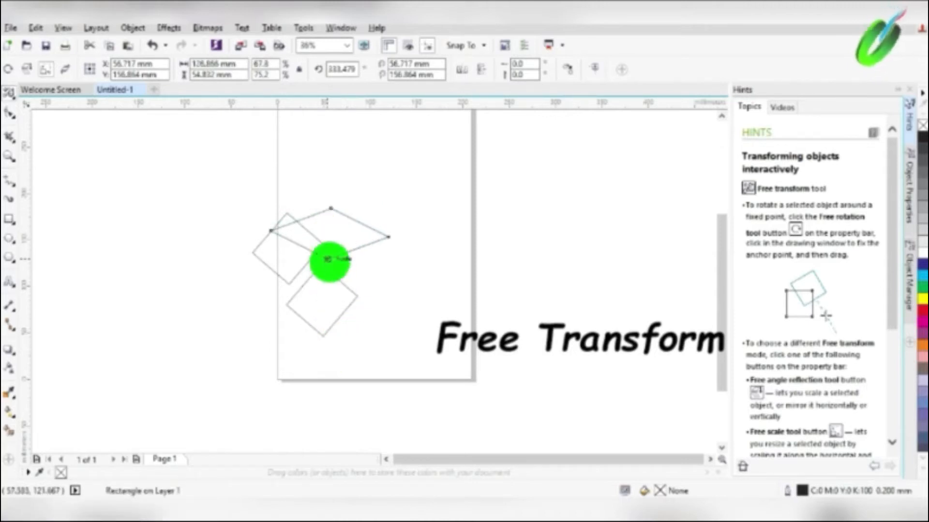
- Stretch, flatten and rotate the shape repeatedly until it settles as a long flat rhombus
left_click_drag(328, 263, 195, 226)
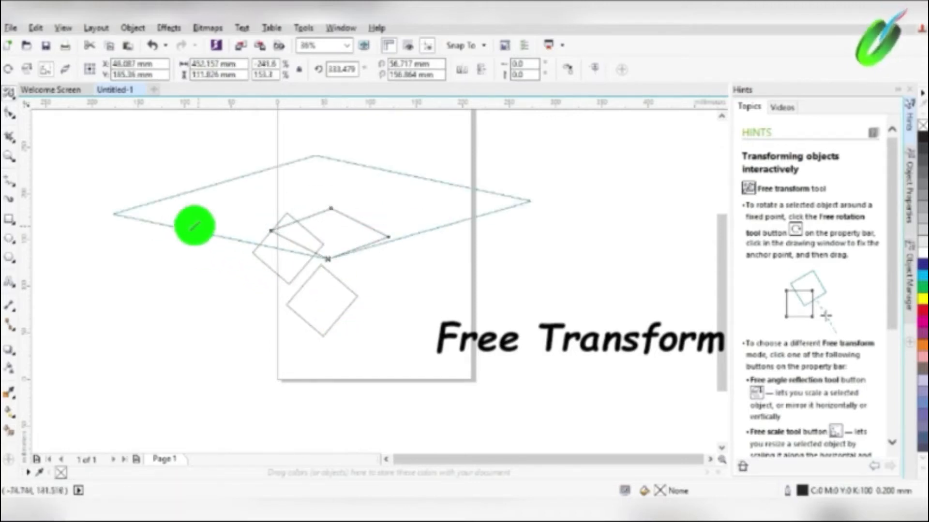
left_click_drag(193, 227, 164, 267)
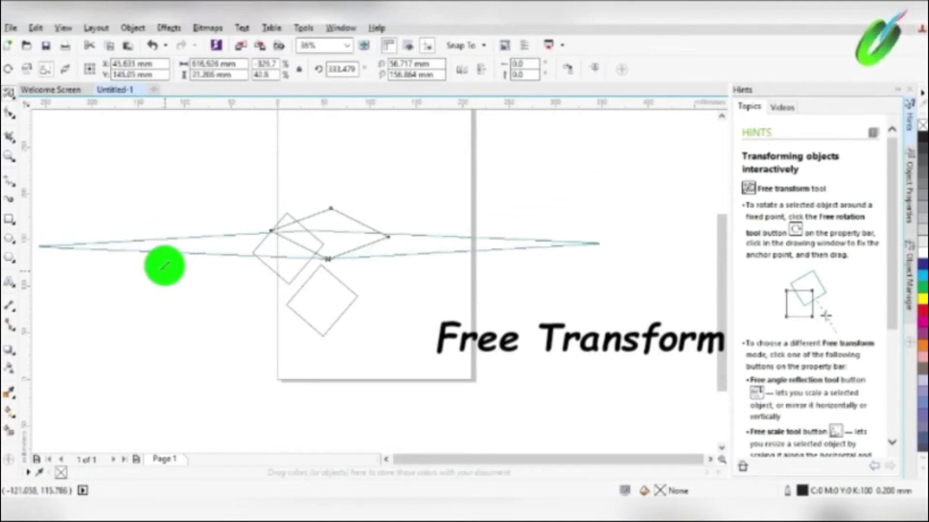
left_click_drag(165, 267, 315, 162)
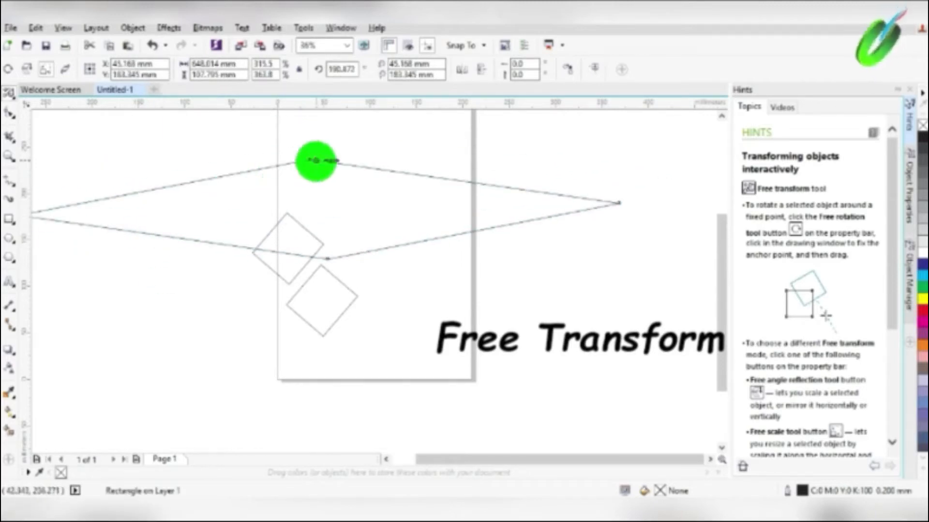
left_click_drag(316, 161, 342, 260)
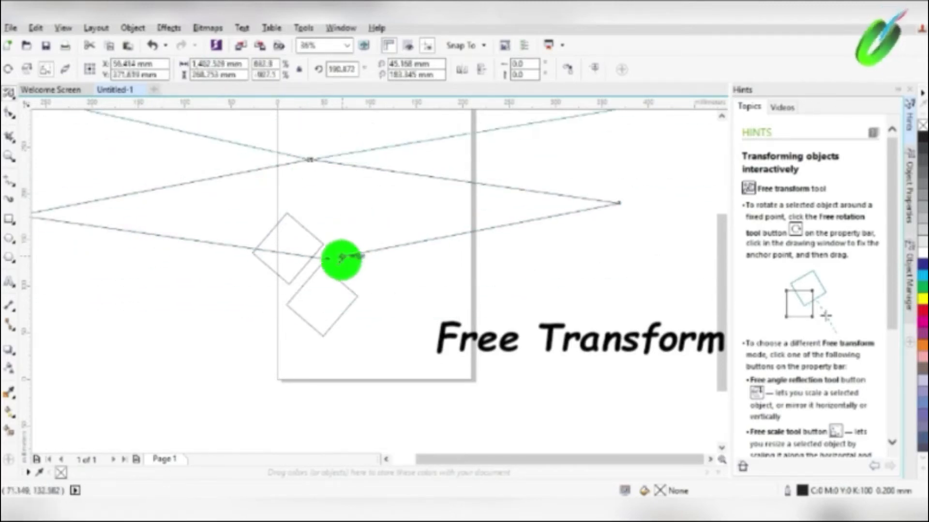
left_click_drag(341, 260, 308, 156)
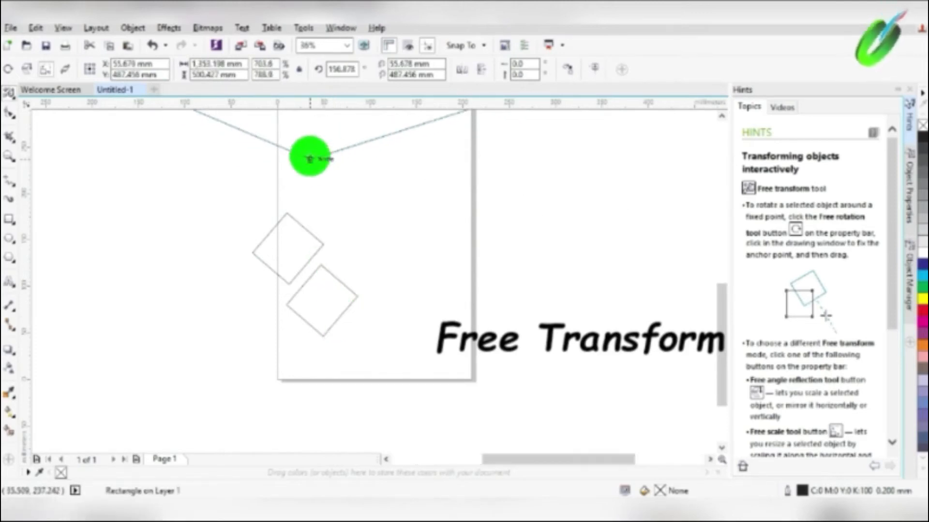
left_click_drag(307, 158, 216, 189)
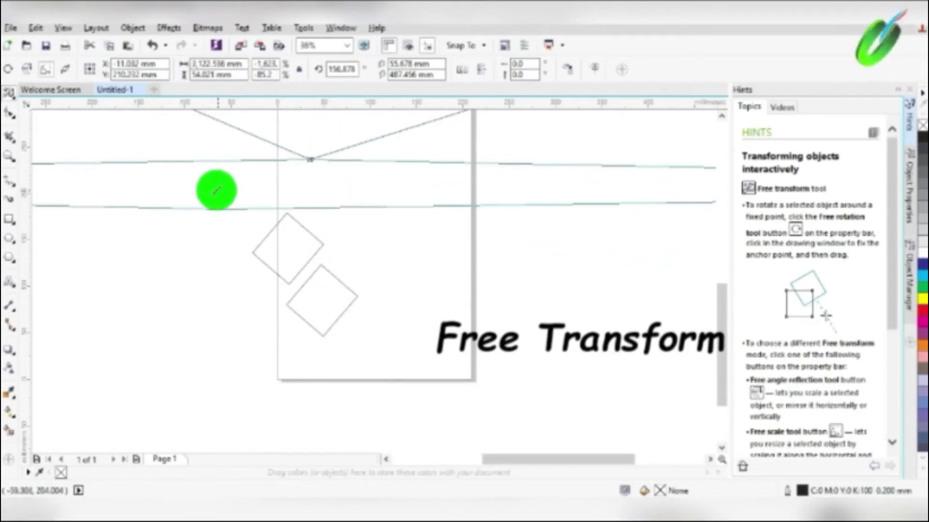
left_click_drag(216, 190, 287, 209)
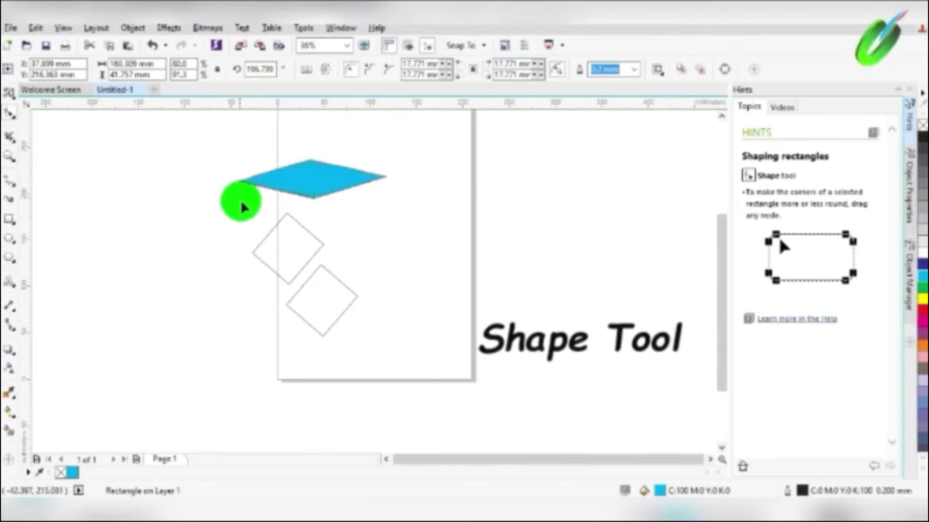
- Round the blue rhombus corners into a lens shape and move it right
left_click_drag(242, 204, 332, 195)
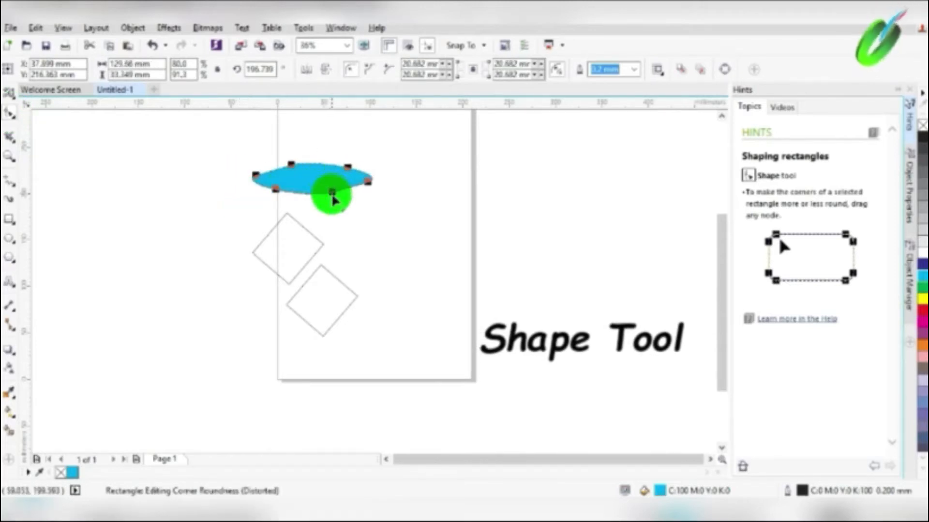
left_click_drag(332, 191, 341, 198)
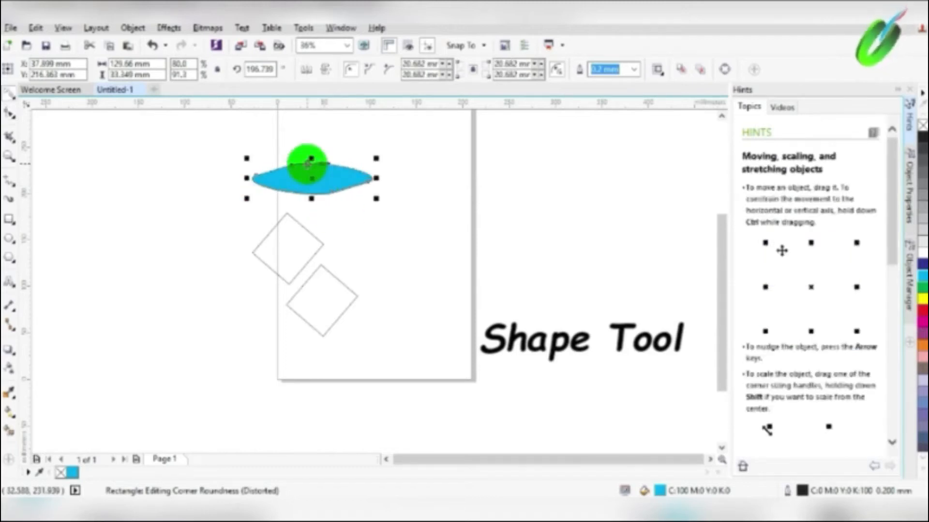
left_click_drag(311, 178, 408, 189)
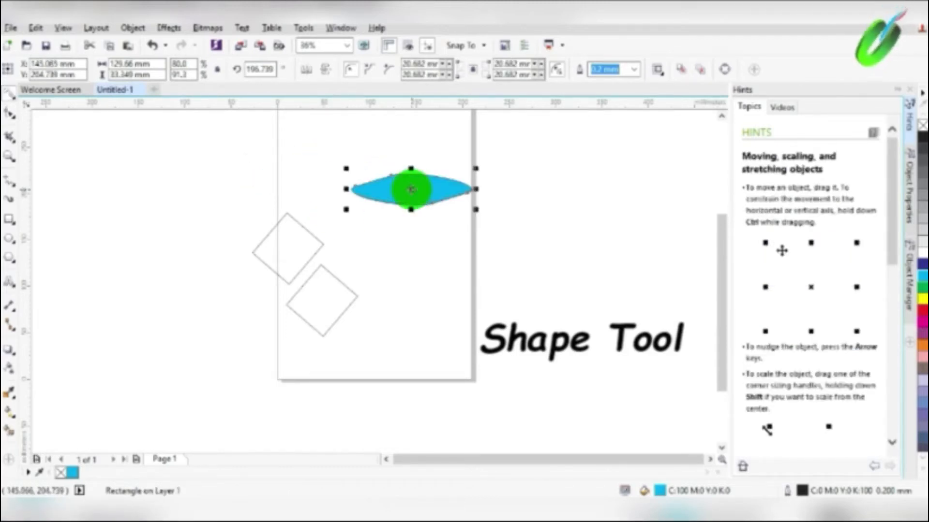
- Place a copy below the lens, reshape its corners and move it up toward the original
left_click_drag(410, 188, 410, 255)
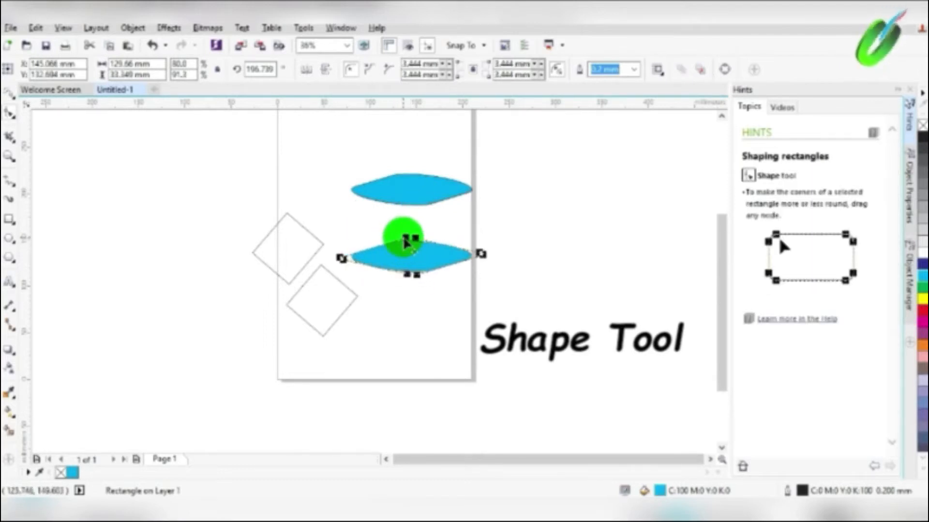
left_click_drag(403, 237, 432, 249)
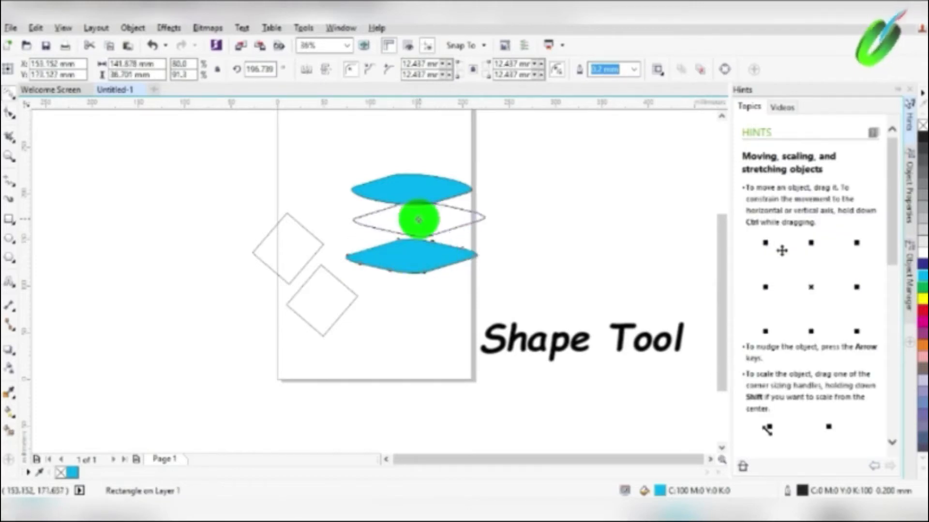
left_click_drag(419, 219, 317, 188)
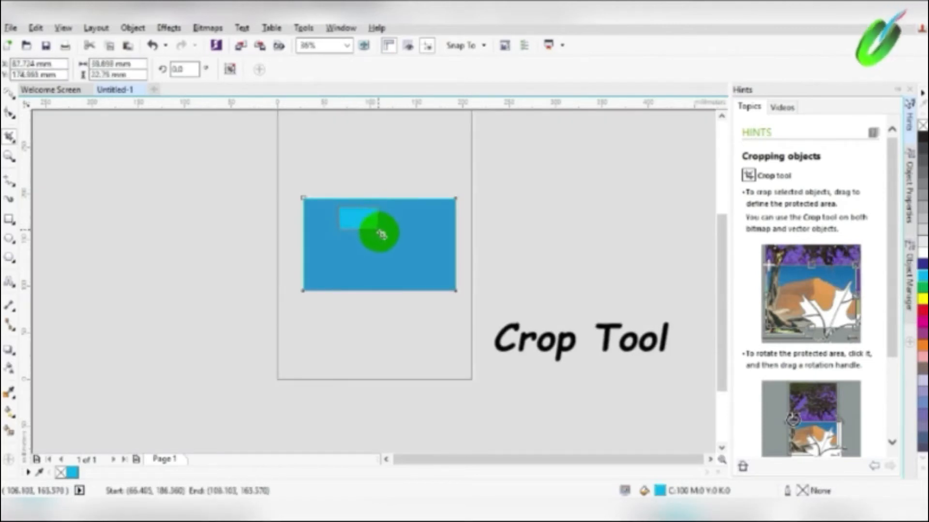
- Mark a square crop area over the blue rectangle
left_click_drag(379, 234, 394, 254)
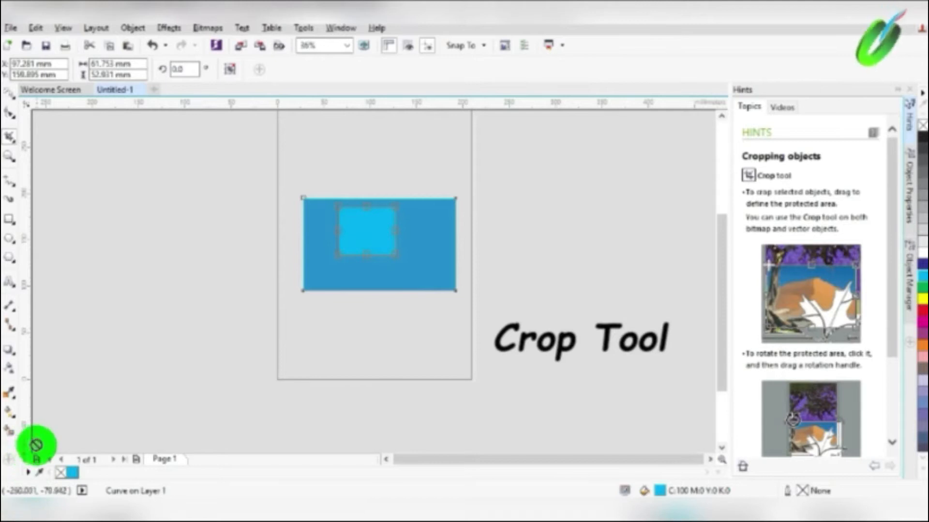
mouse_move(255, 294)
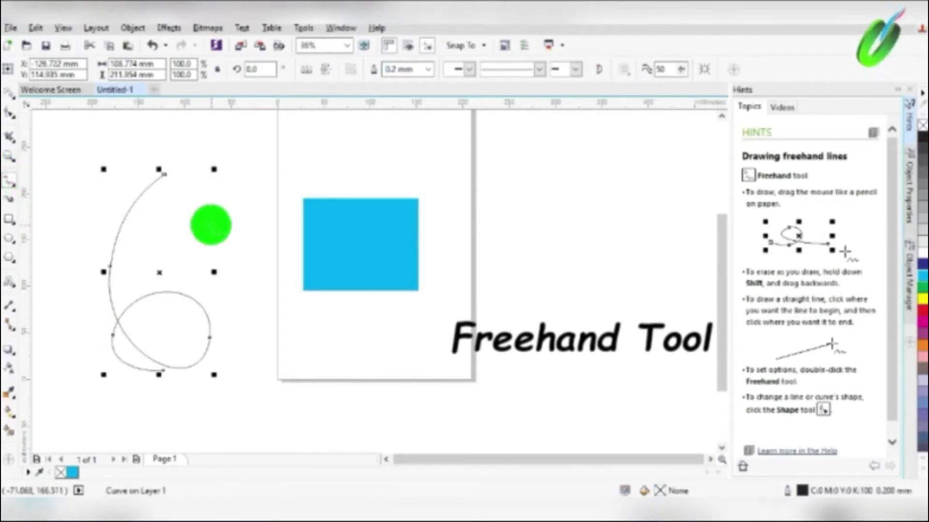
- Sketch an angular line right of the page, a curve below it, and a straight continuation
left_click_drag(210, 226, 598, 183)
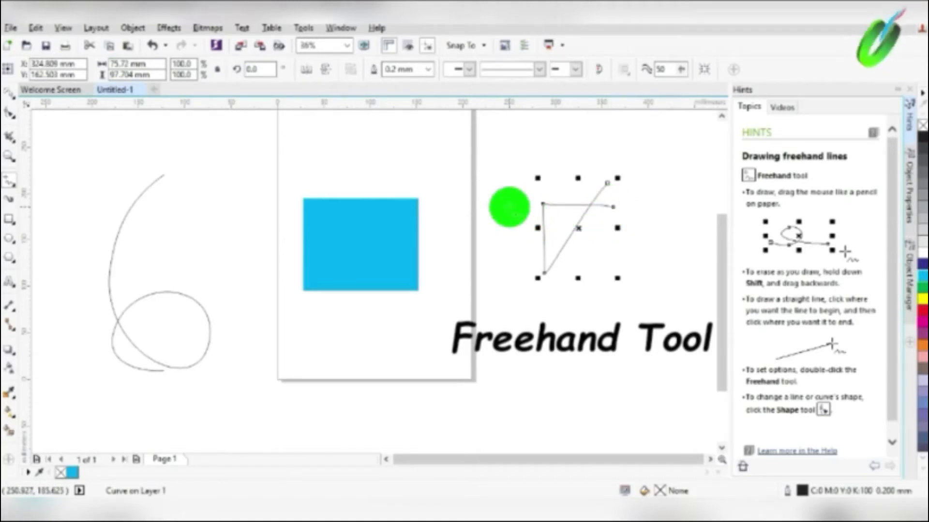
left_click_drag(508, 207, 583, 207)
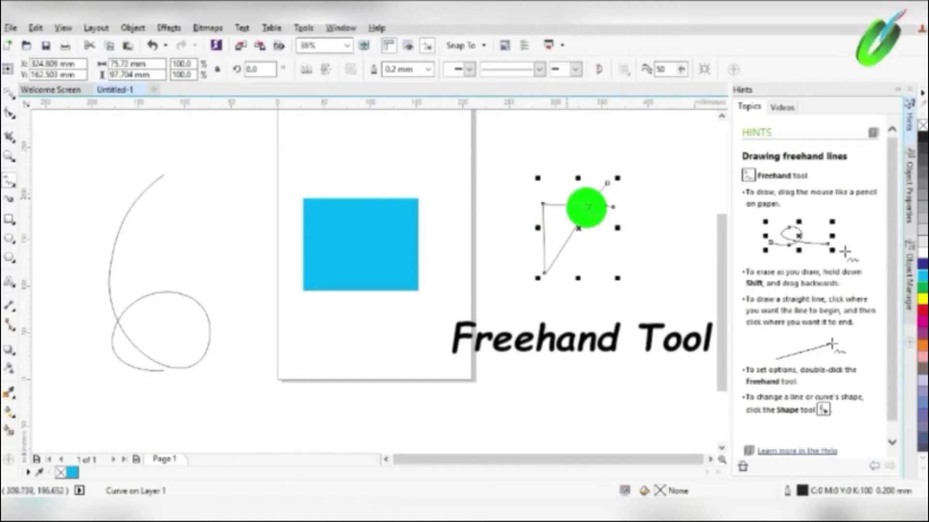
left_click_drag(583, 207, 592, 284)
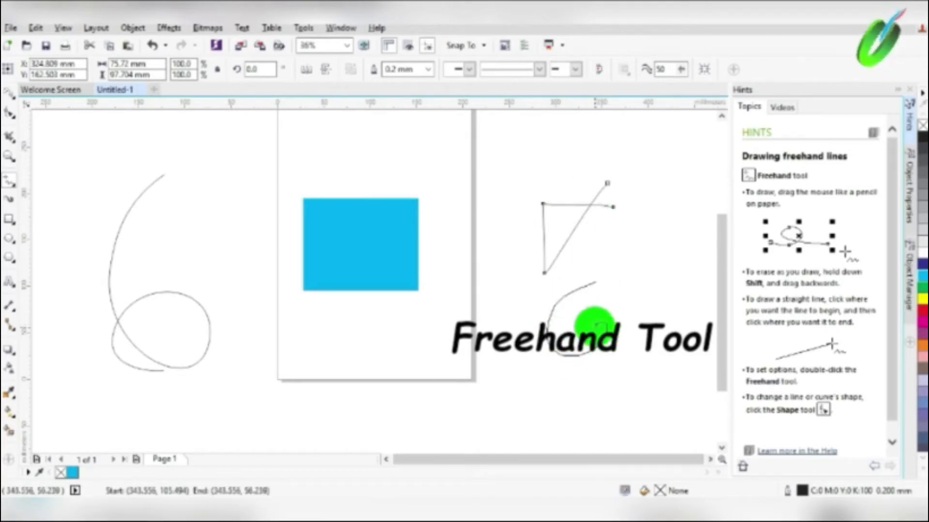
left_click(580, 323)
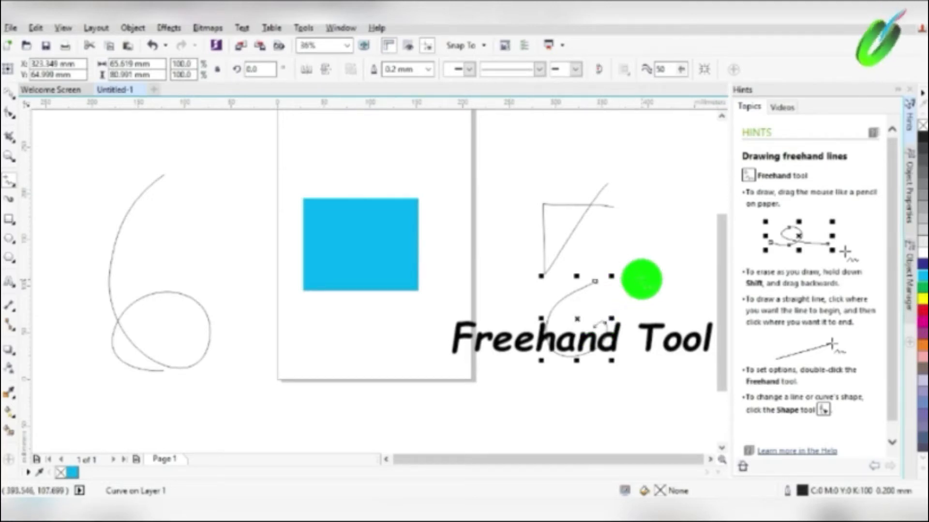
left_click_drag(639, 280, 603, 321)
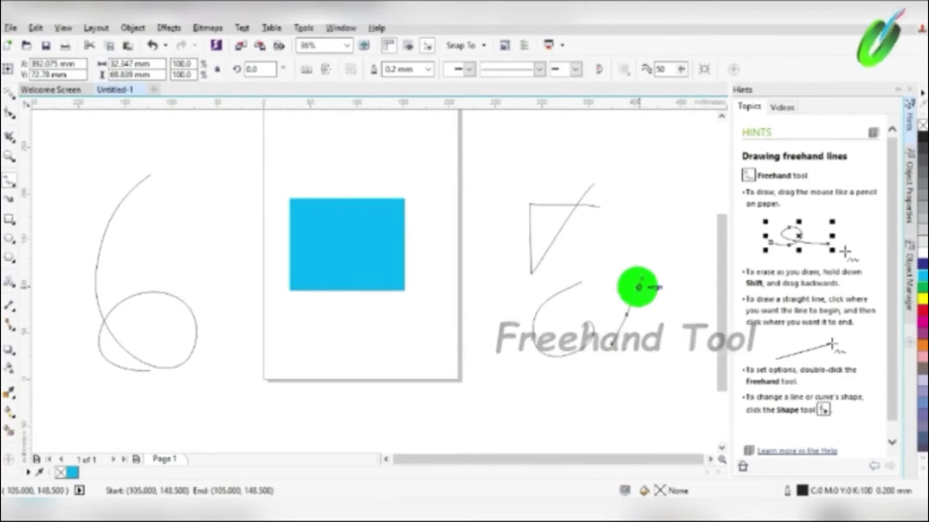
mouse_move(10, 201)
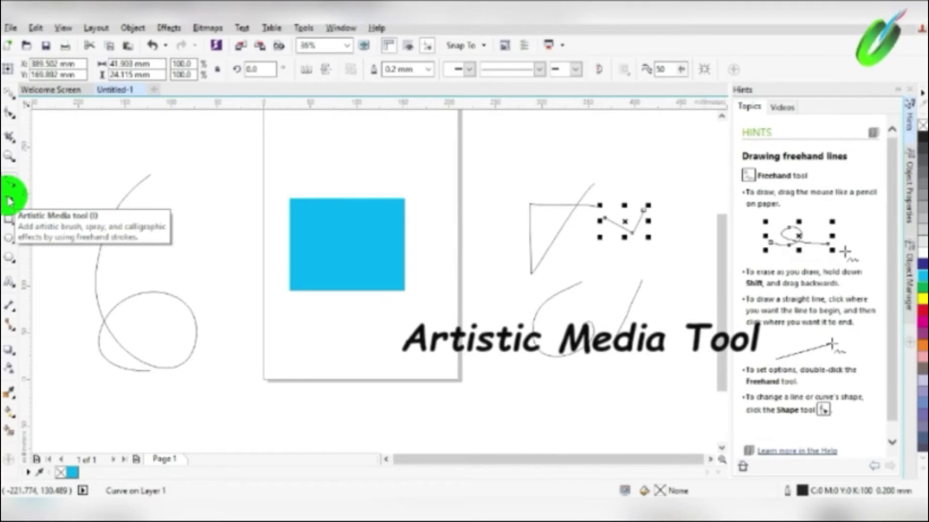
- Paint a thick curved stroke near the spiral and two strokes forming a letter A
left_click(9, 201)
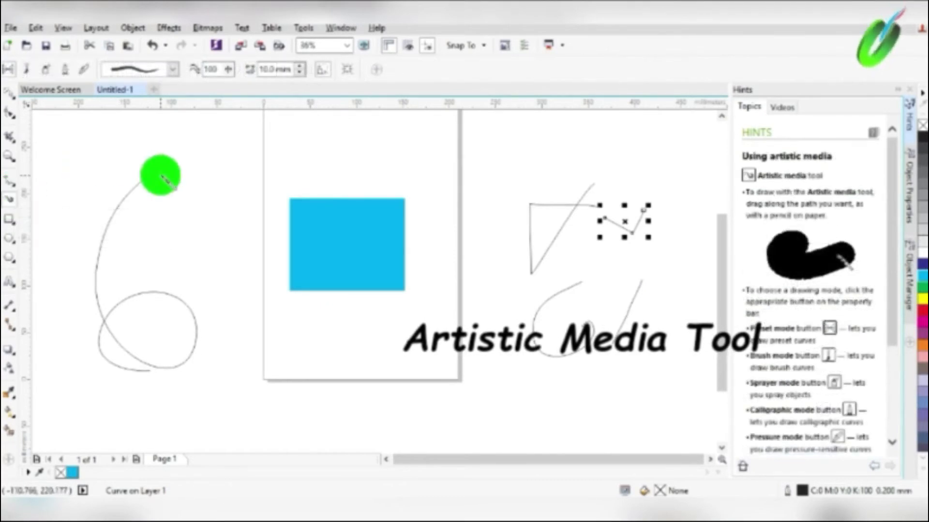
left_click_drag(159, 175, 210, 263)
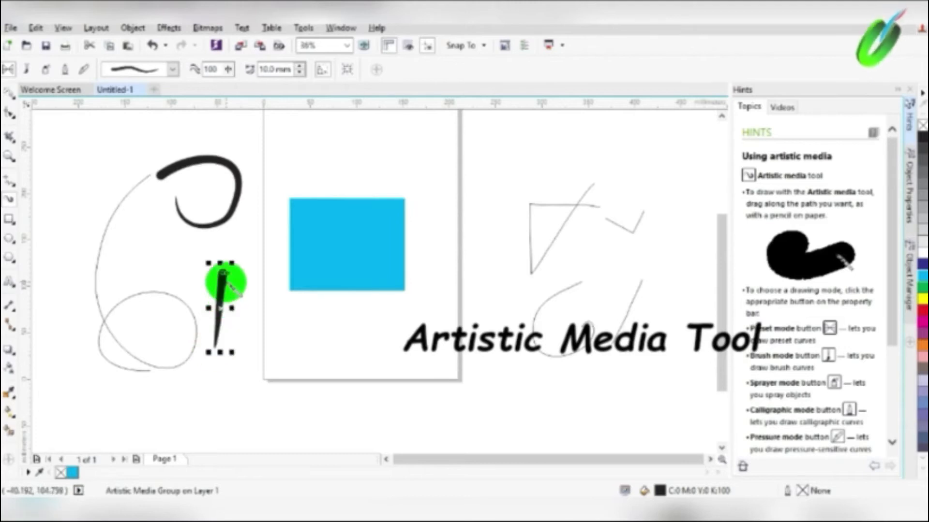
left_click_drag(223, 283, 243, 306)
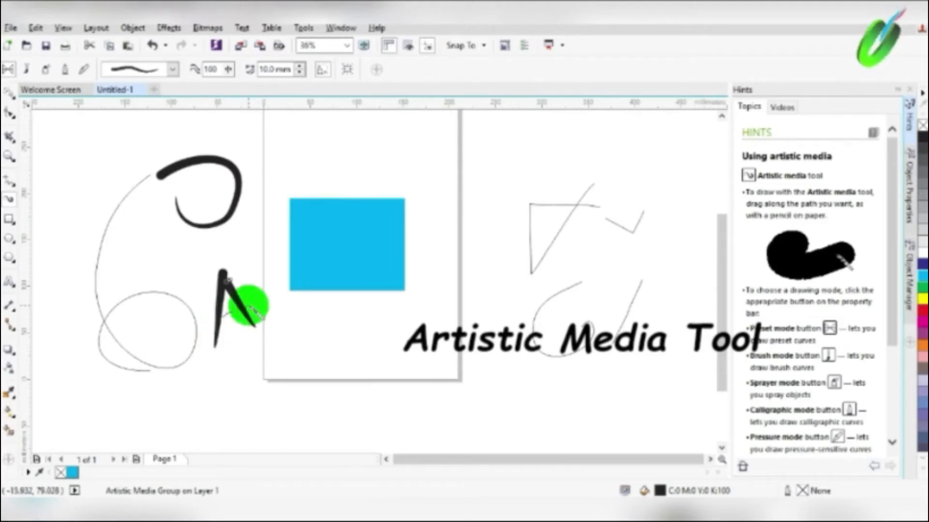
left_click_drag(246, 307, 380, 365)
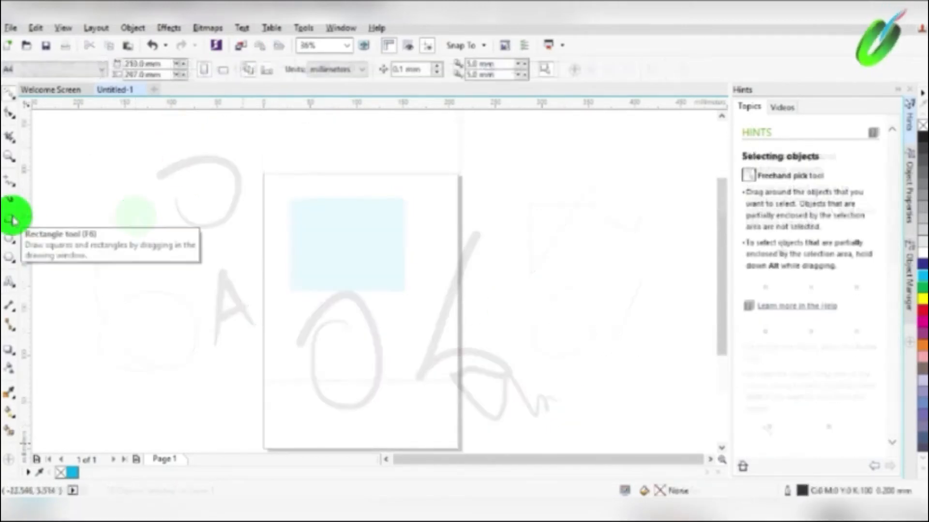
- Draw a rectangle spanning the whole page and fill it with magenta
left_click(10, 219)
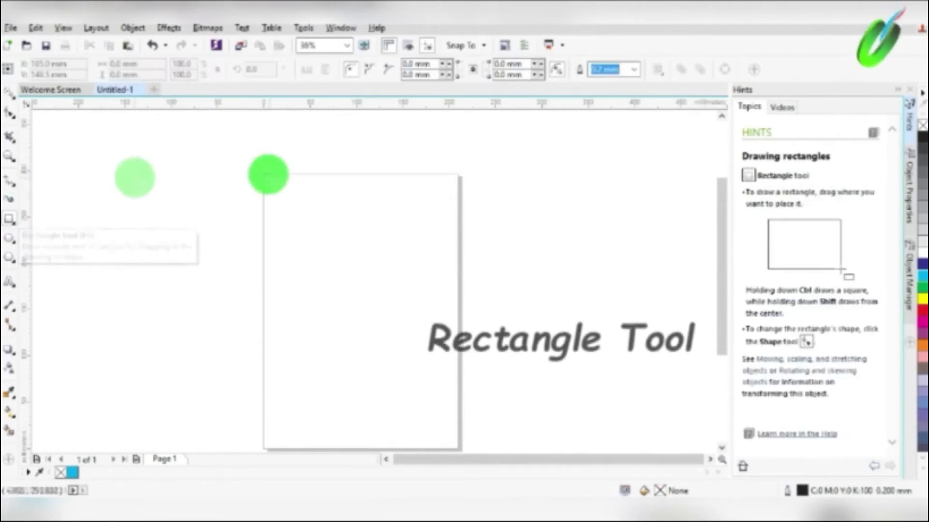
left_click_drag(267, 173, 406, 427)
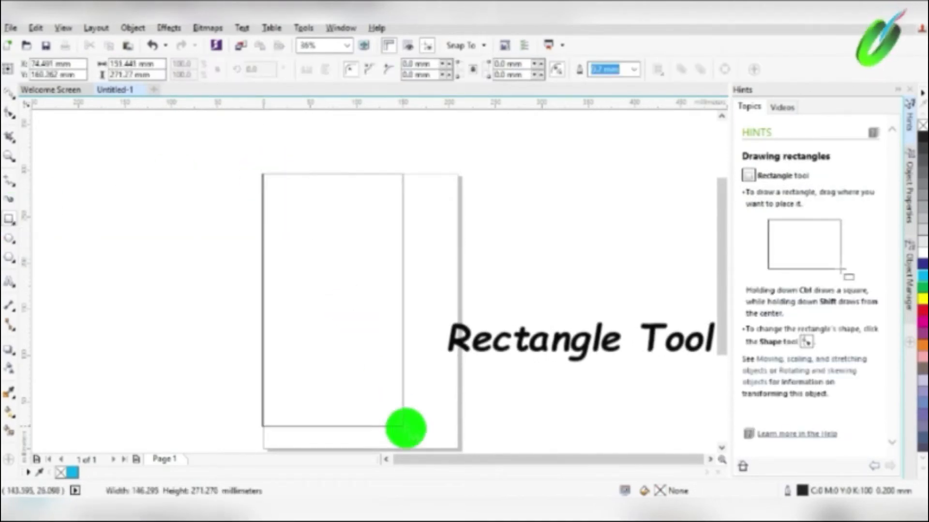
left_click_drag(405, 428, 454, 428)
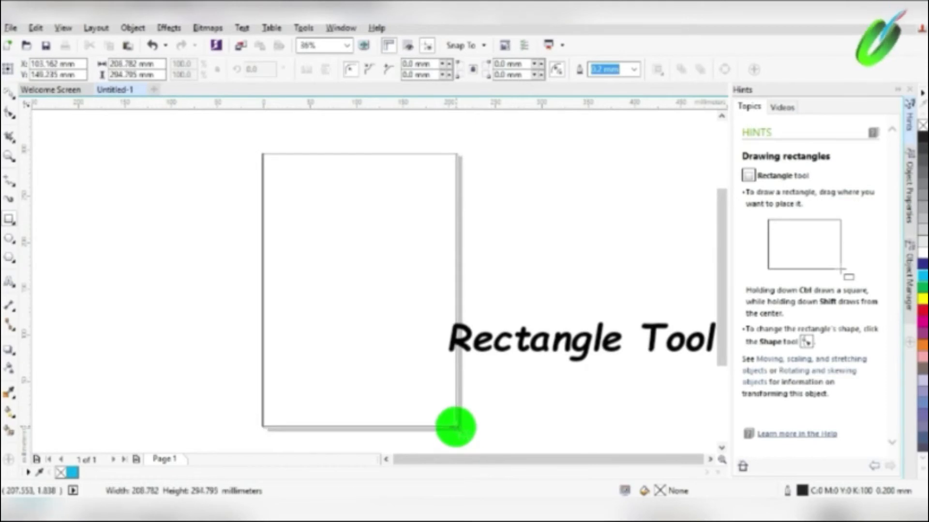
left_click(455, 426)
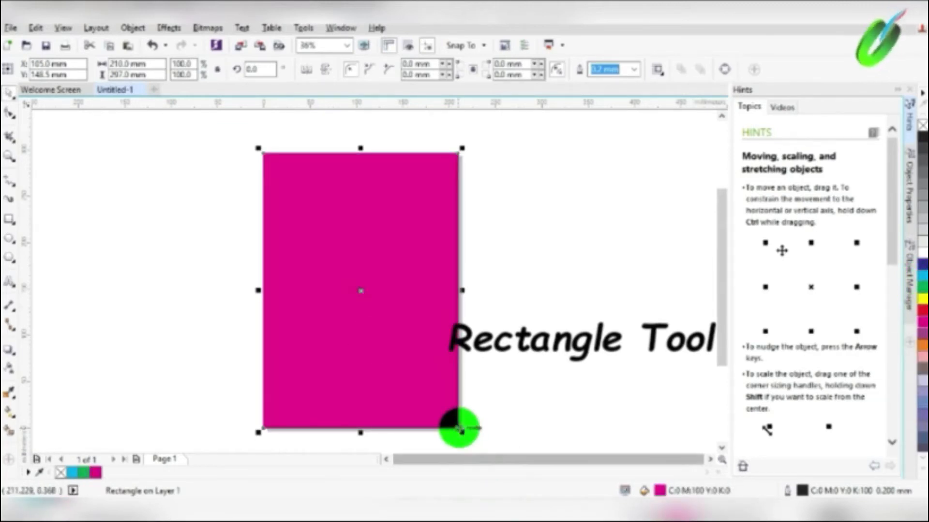
- Shrink the magenta rectangle from its corner, then stretch it back to page size
left_click_drag(462, 428, 426, 390)
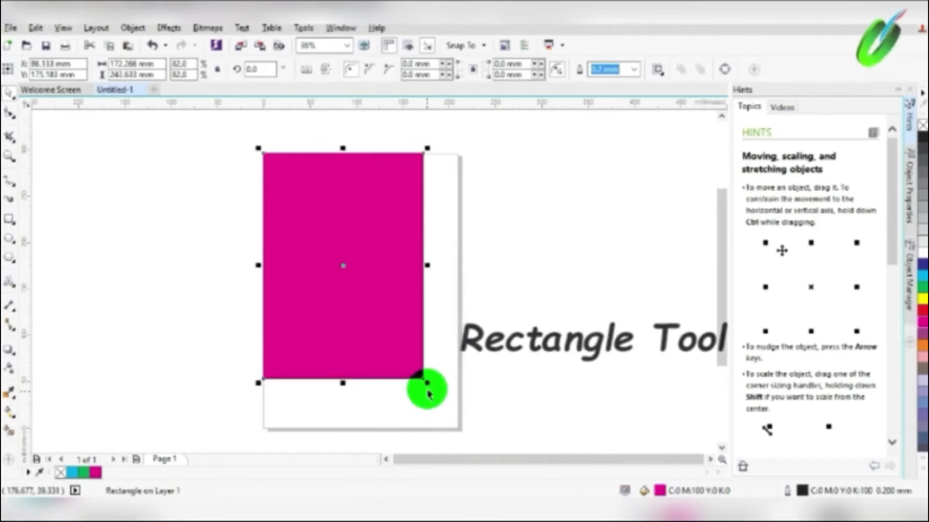
left_click_drag(427, 393, 462, 435)
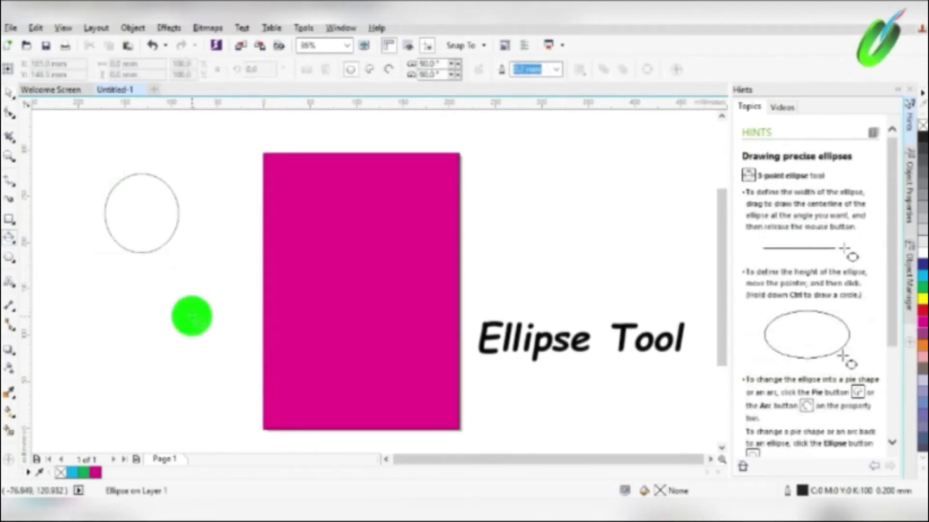
- Draw an outlined circle to the left of the page
left_click_drag(192, 315, 148, 390)
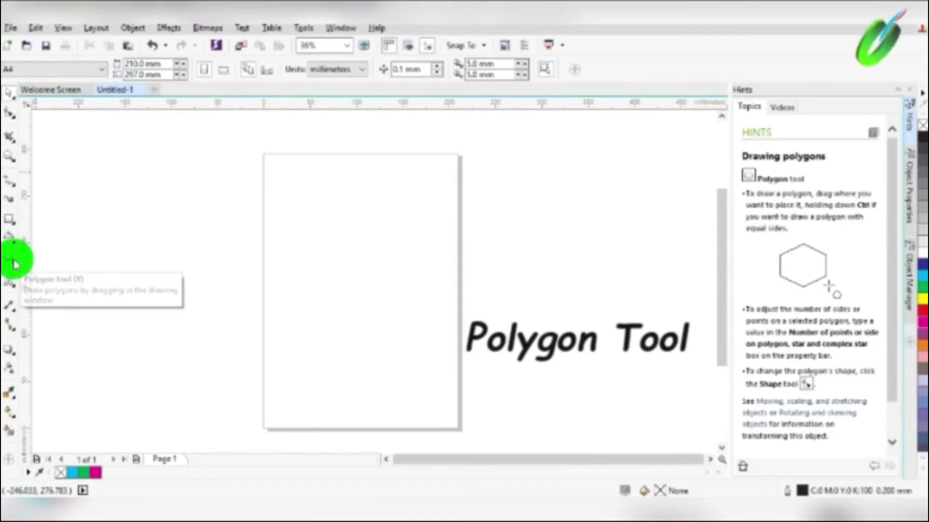
- Choose the Star shape from the Polygon tool flyout
left_click(9, 265)
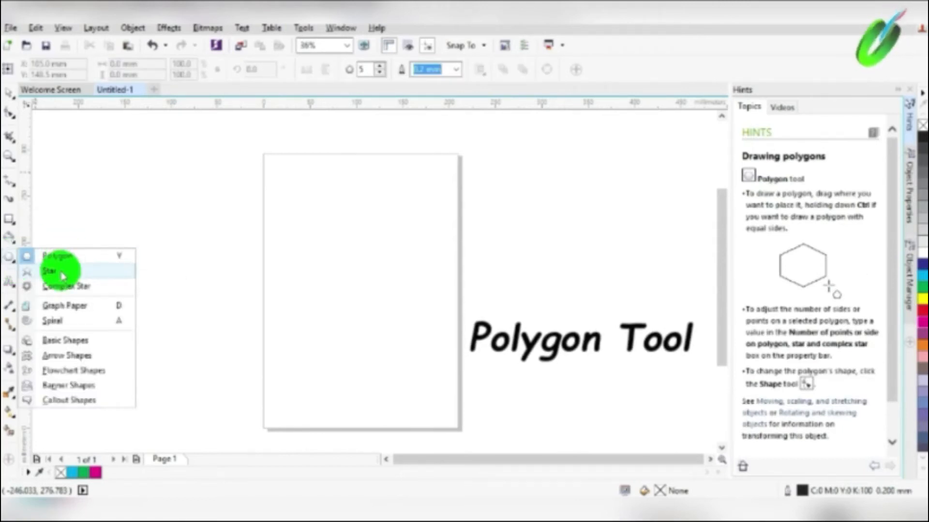
mouse_move(65, 340)
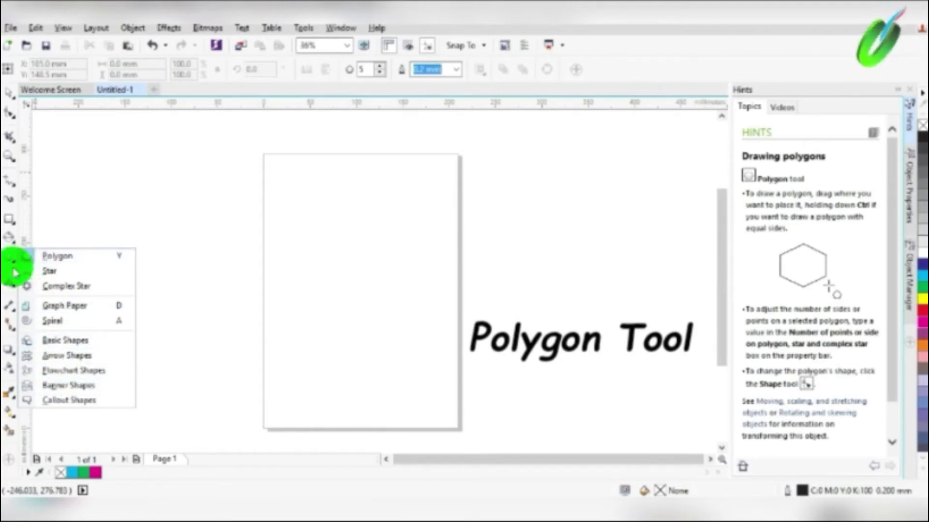
mouse_move(49, 271)
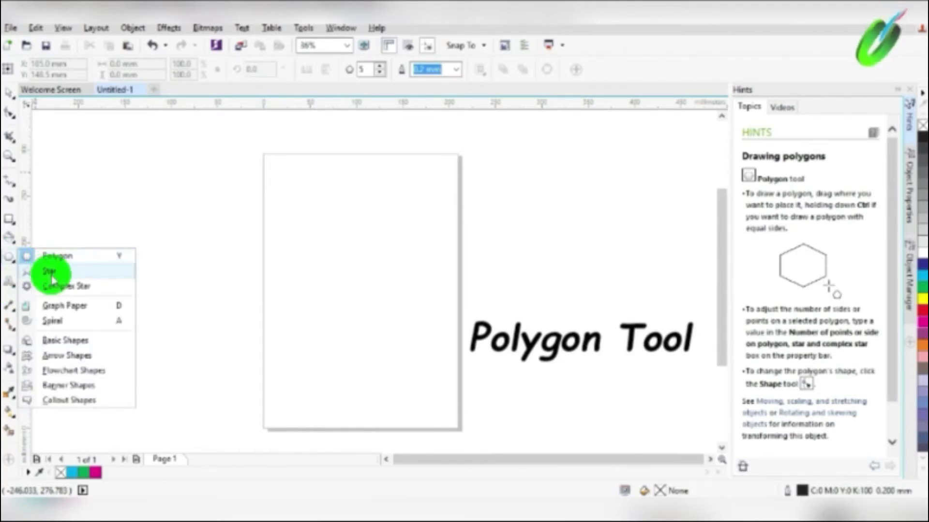
left_click(49, 270)
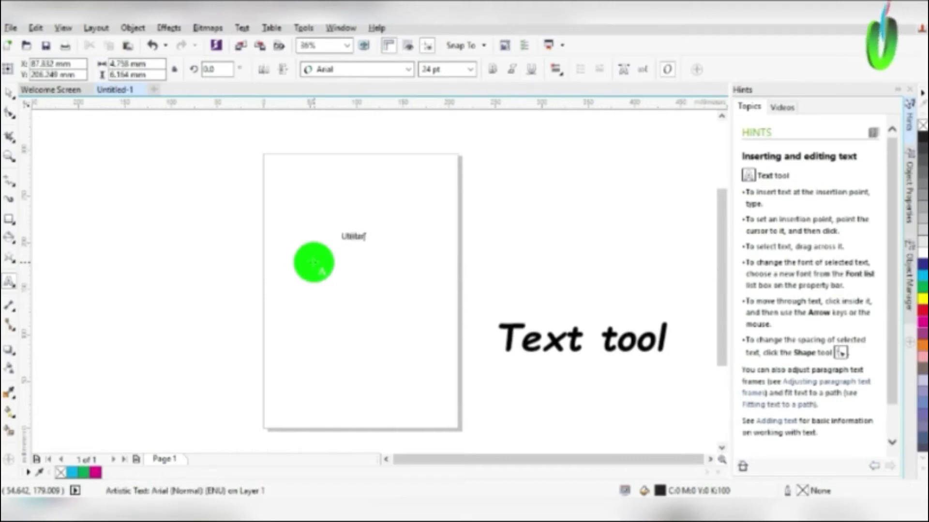
- Place the word Utilitarian on the page, enlarged and shifted left
type("an")
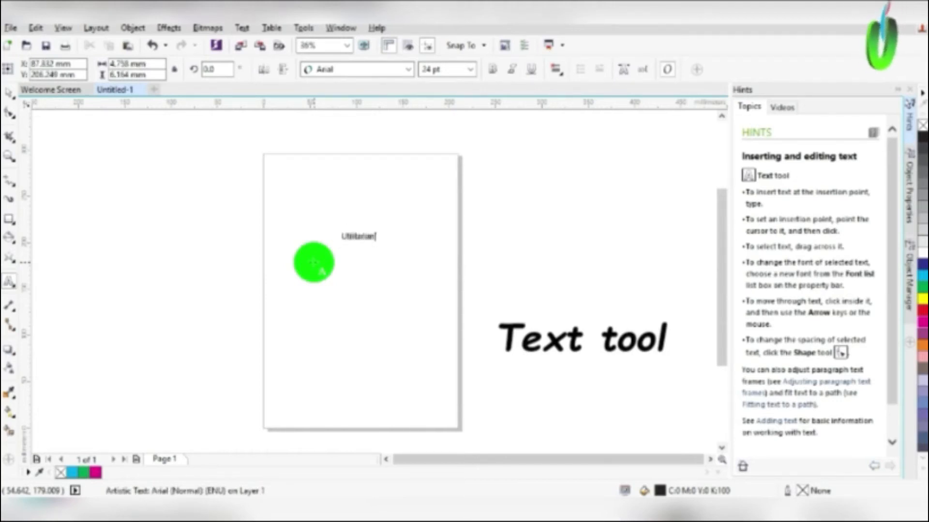
left_click_drag(313, 262, 378, 258)
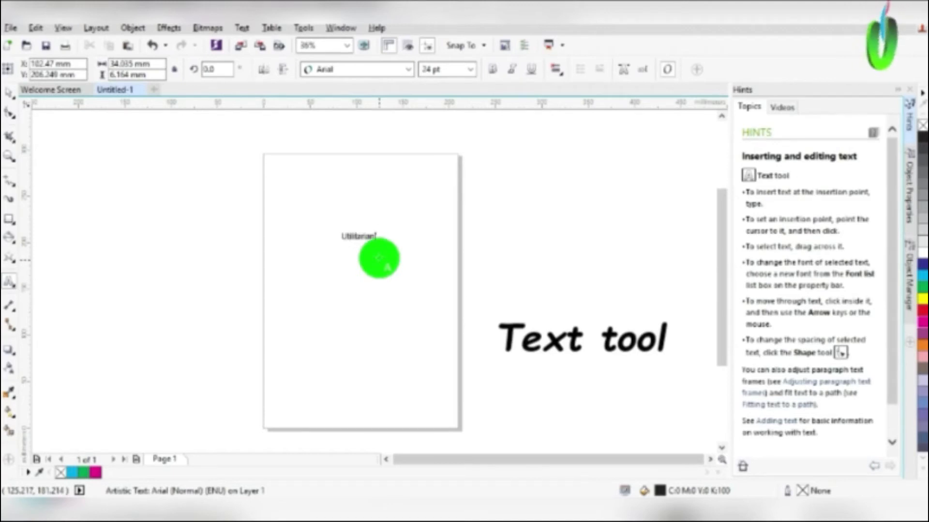
left_click(358, 236)
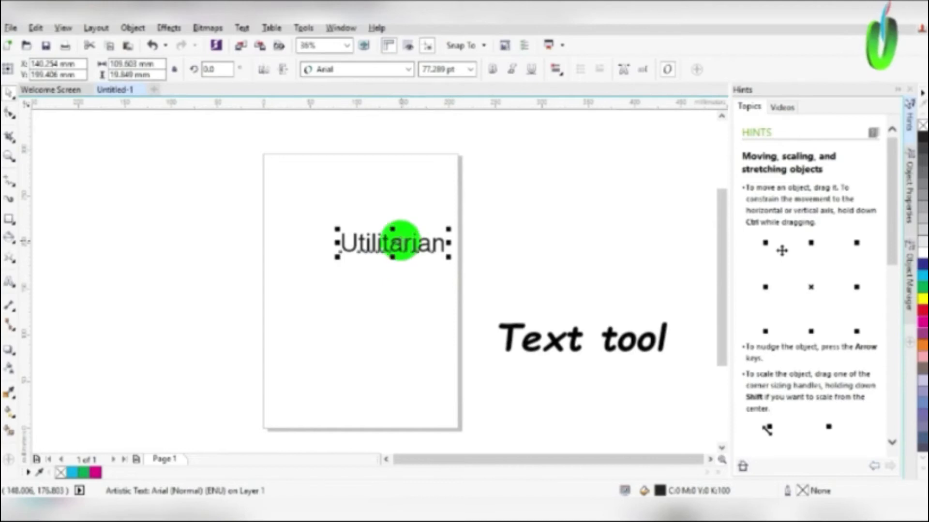
left_click_drag(391, 242, 365, 234)
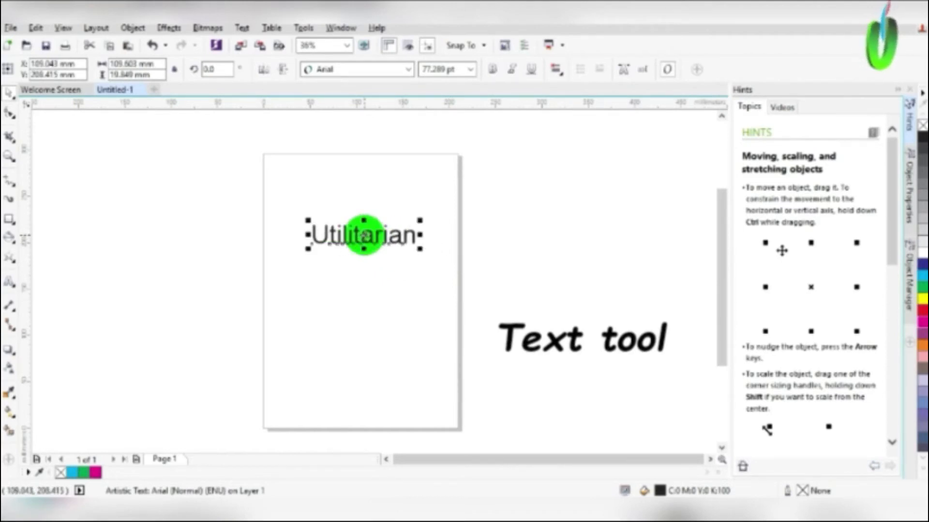
- Set the Utilitarian text in Cambria, bold, italic and underlined
left_click(410, 70)
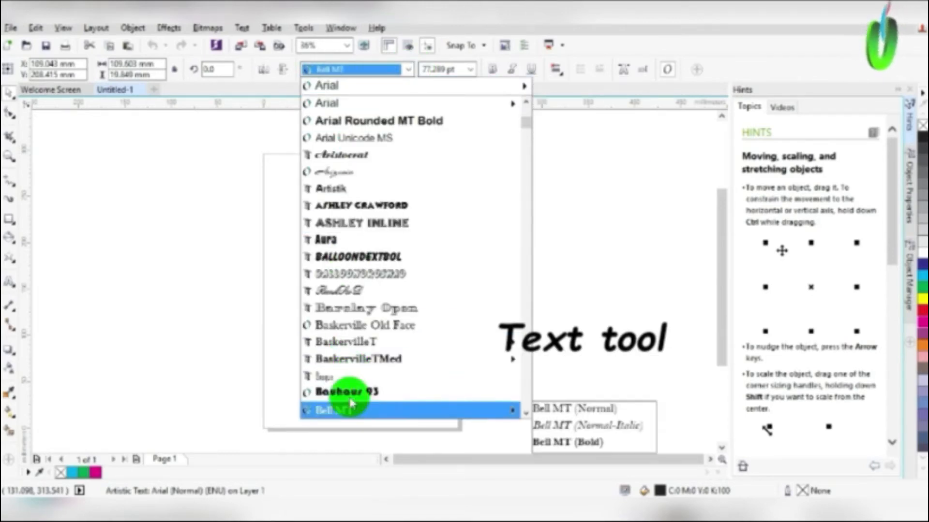
scroll("down", 3)
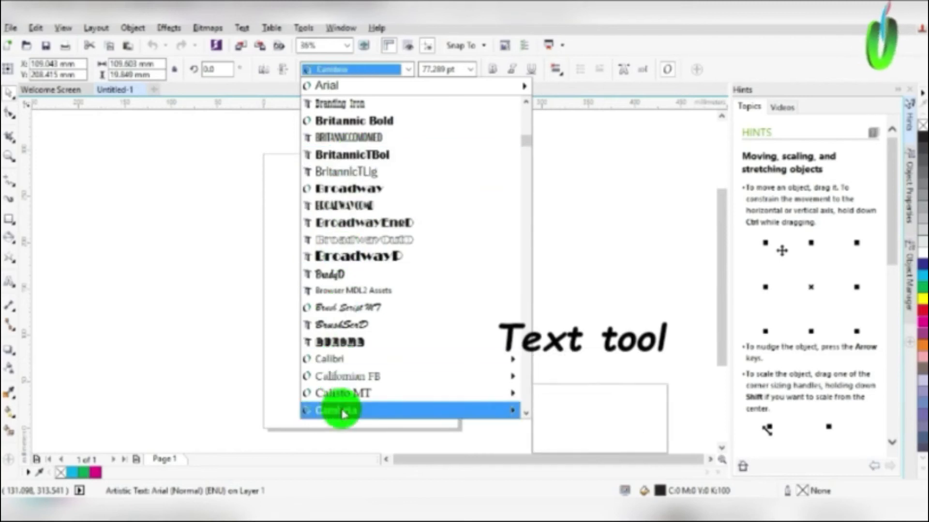
left_click(339, 411)
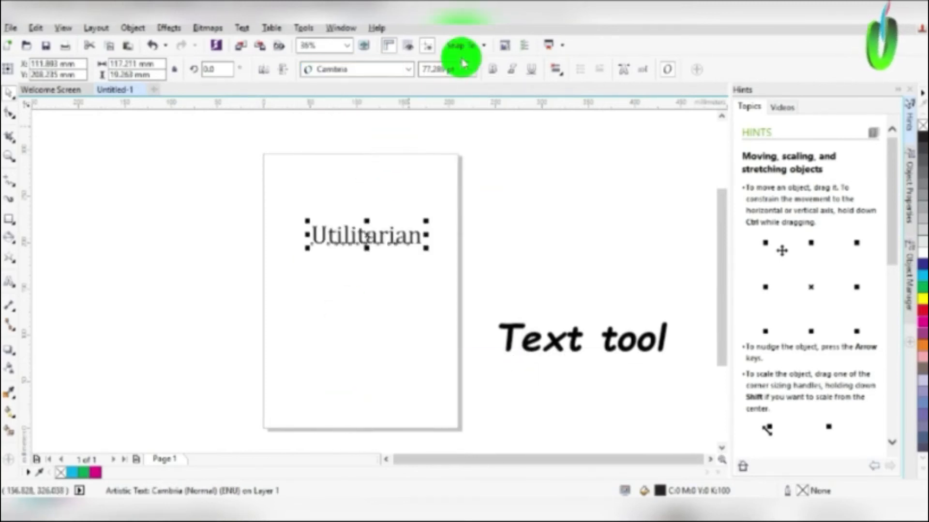
left_click(490, 70)
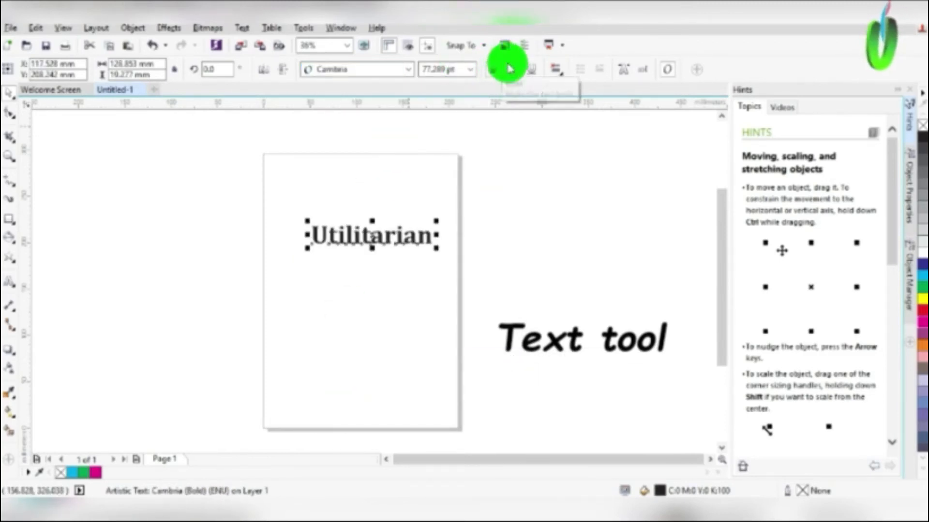
left_click(491, 70)
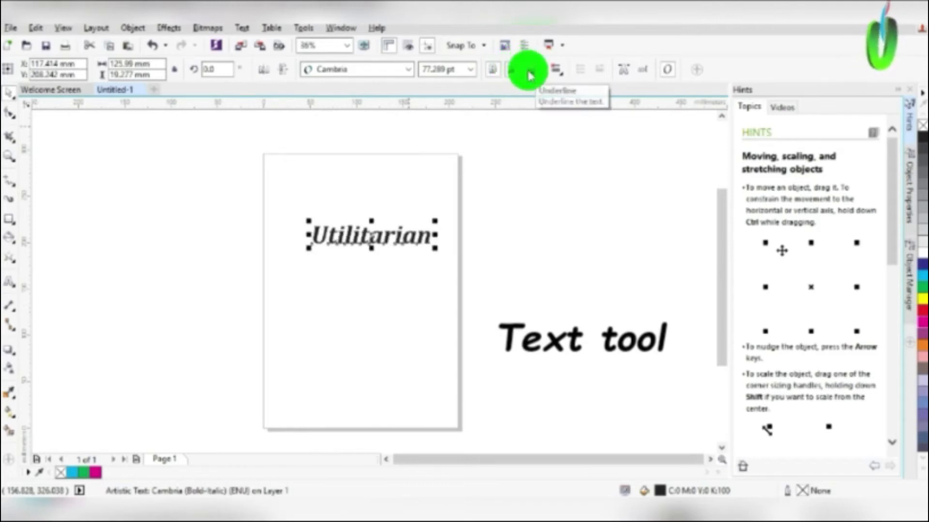
left_click(530, 70)
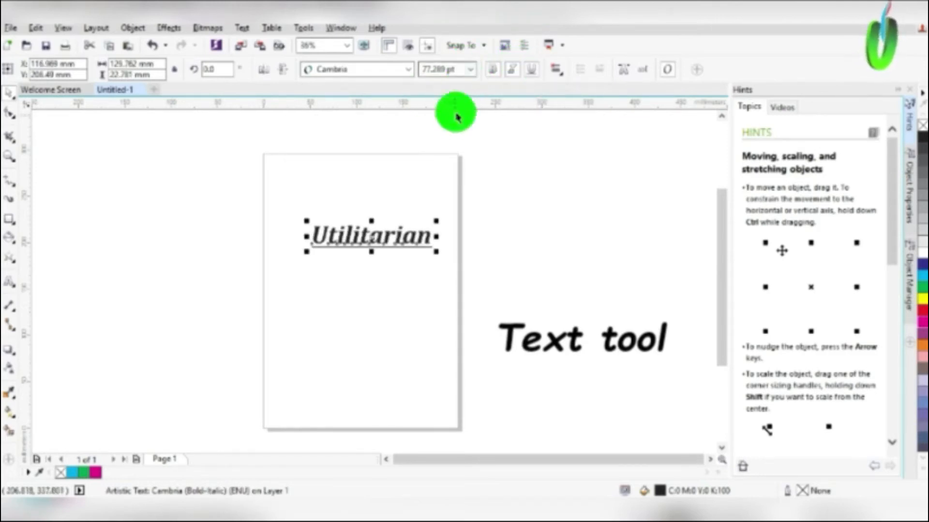
left_click(472, 70)
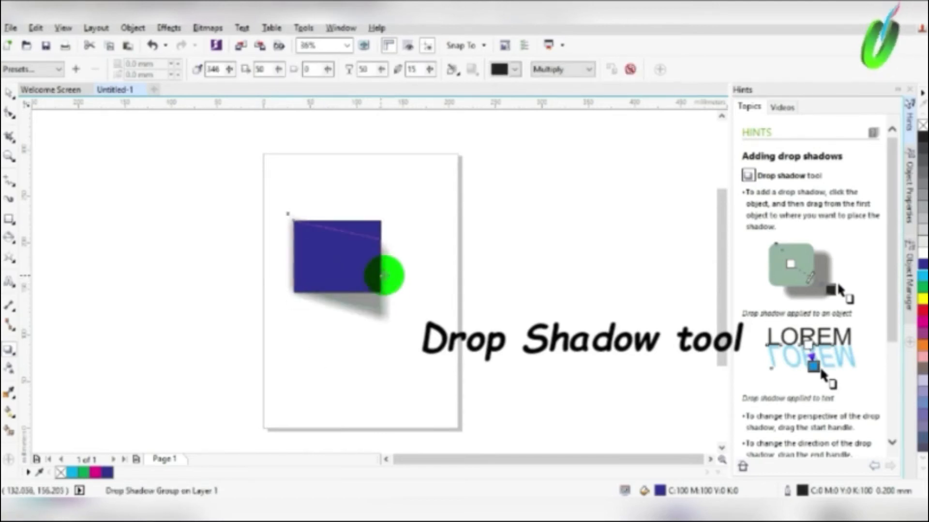
- Give the dark blue square a drop shadow, then apply the Small Glow preset
left_click(33, 69)
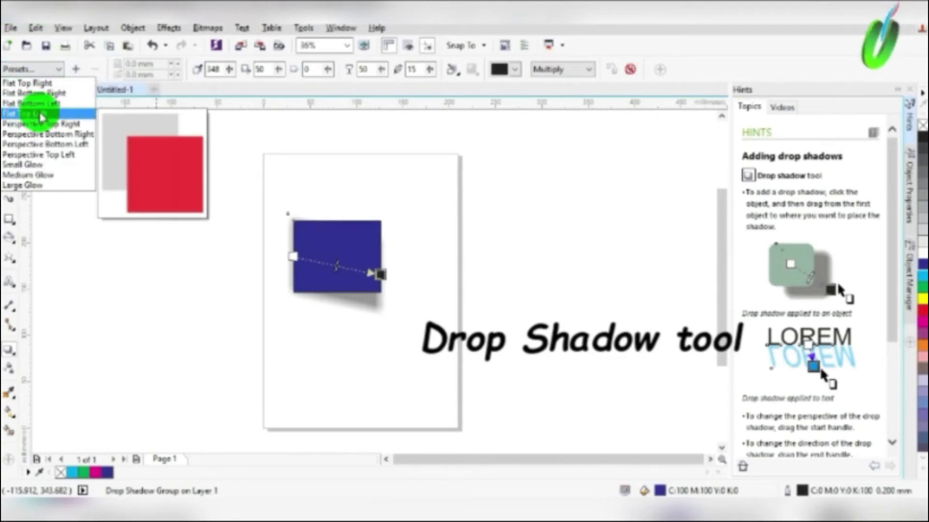
left_click(23, 164)
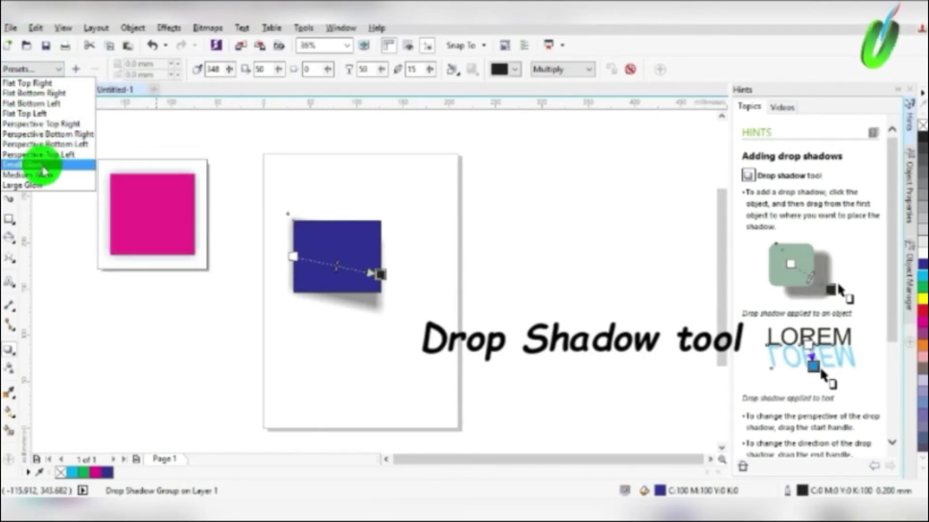
left_click(22, 185)
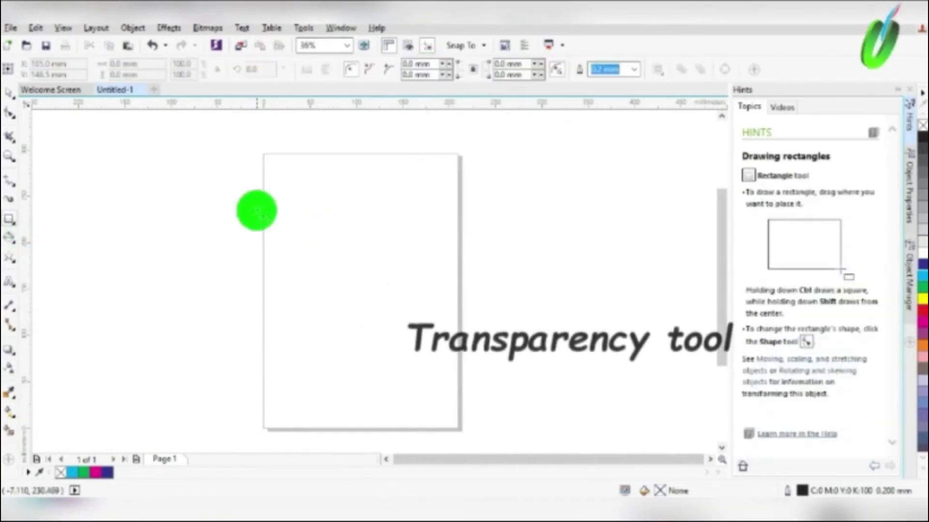
- Draw a blue rectangle and fade it with a linear transparency from clear to solid
left_click_drag(273, 191, 402, 289)
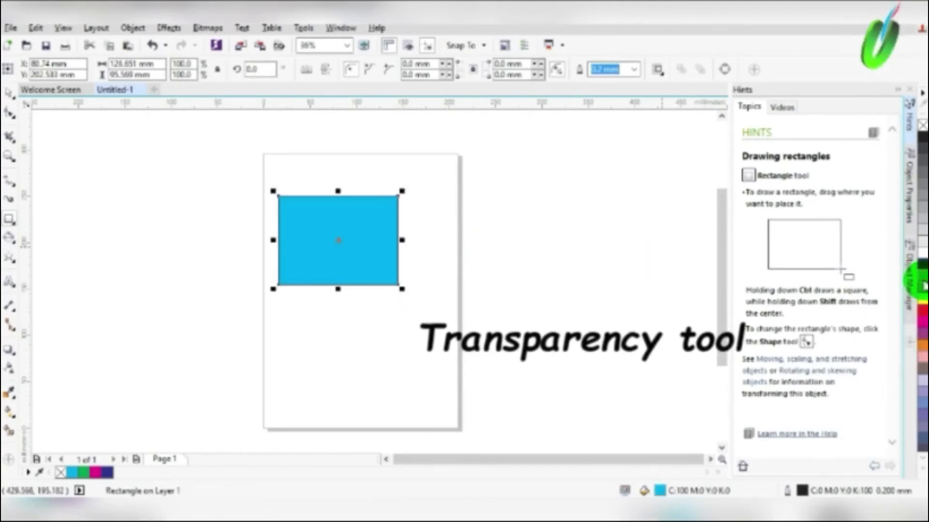
mouse_move(9, 367)
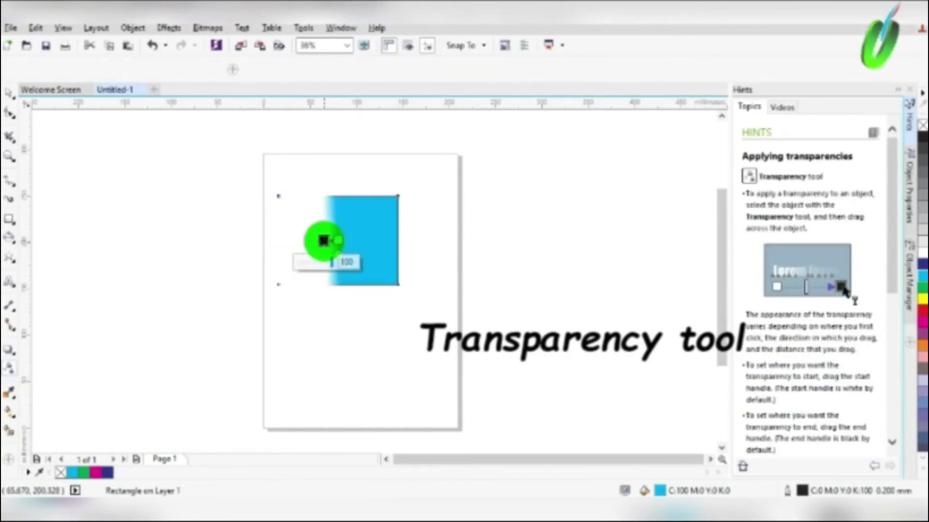
left_click_drag(332, 240, 289, 240)
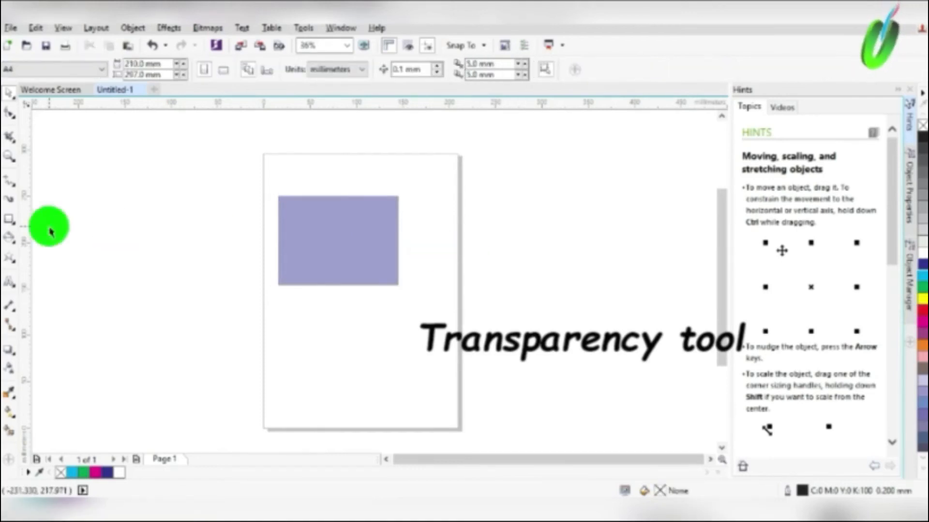
- Overlap a green rectangle with the lavender one and reposition it to show the see-through blend
left_click_drag(168, 243, 267, 343)
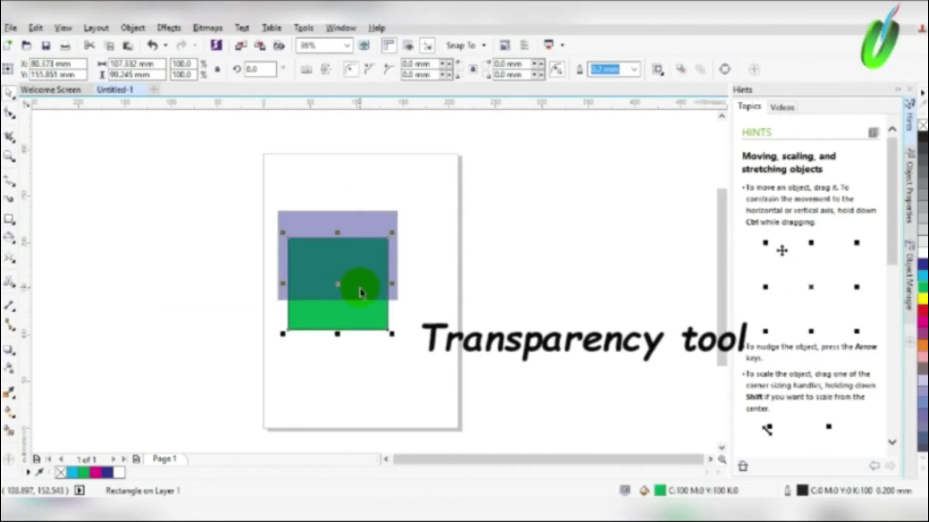
left_click_drag(359, 294, 394, 215)
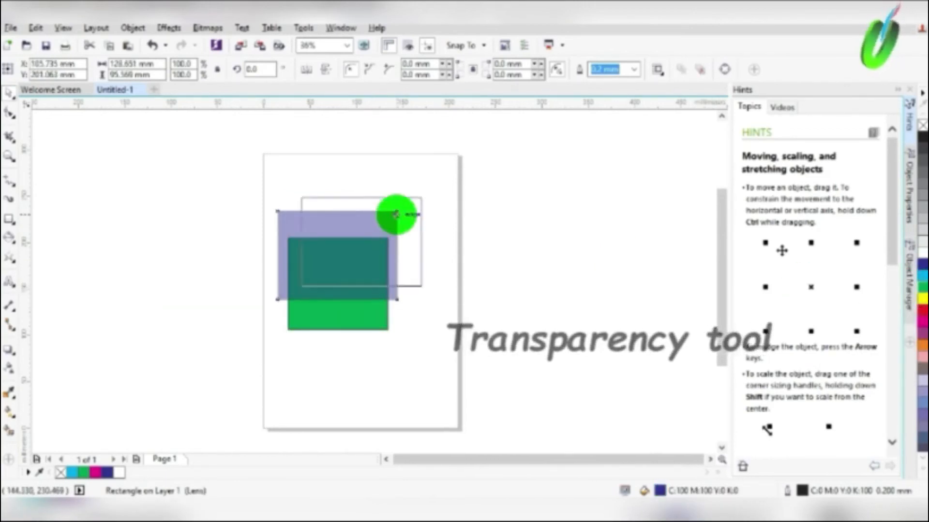
left_click(10, 393)
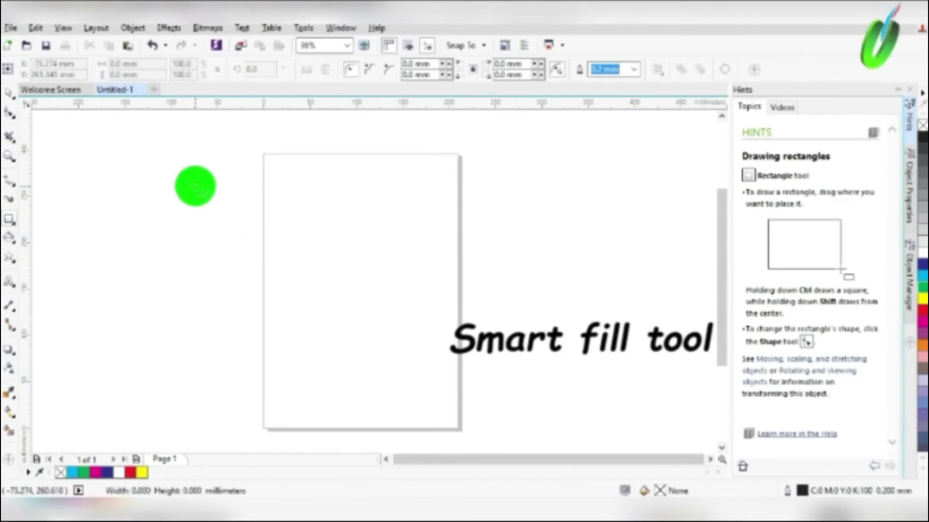
- Draw two overlapping rectangle outlines and Smart Fill an overlap area with slate grey
left_click_drag(196, 187, 325, 285)
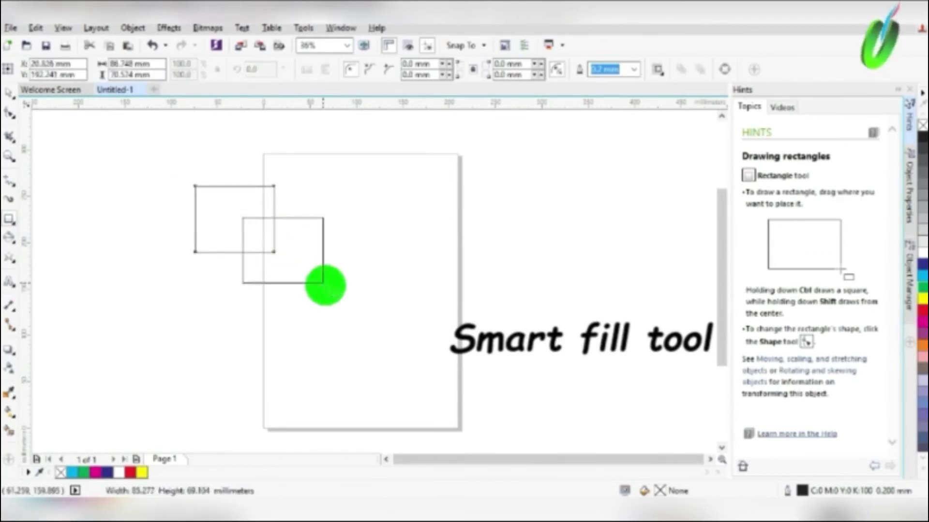
left_click_drag(325, 286, 303, 199)
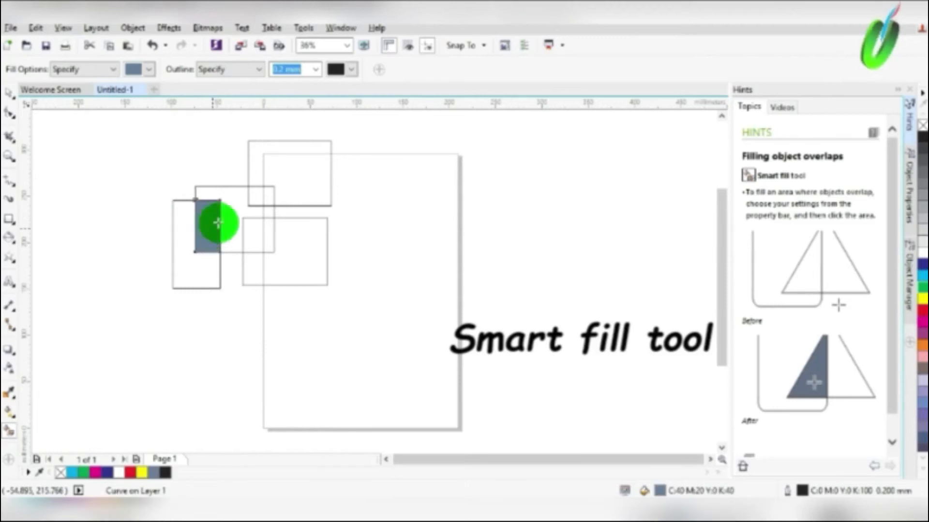
left_click(260, 194)
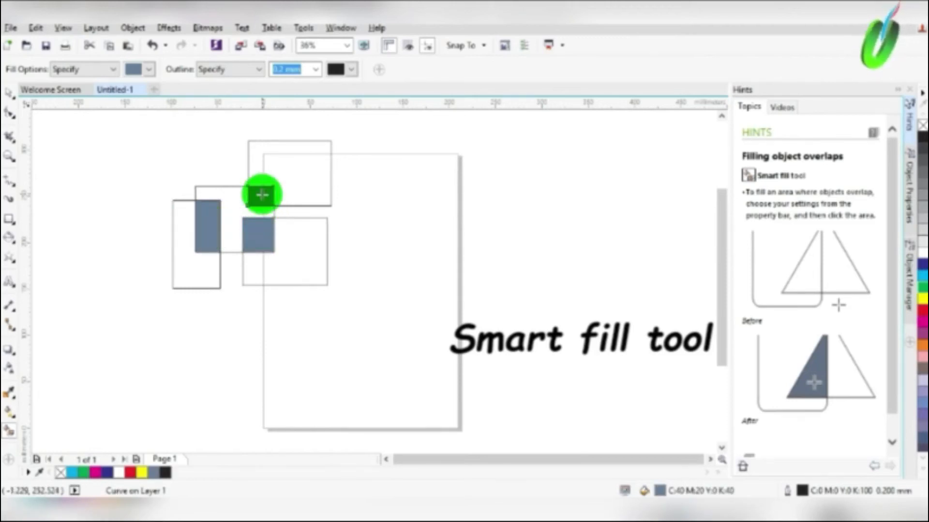
mouse_move(286, 174)
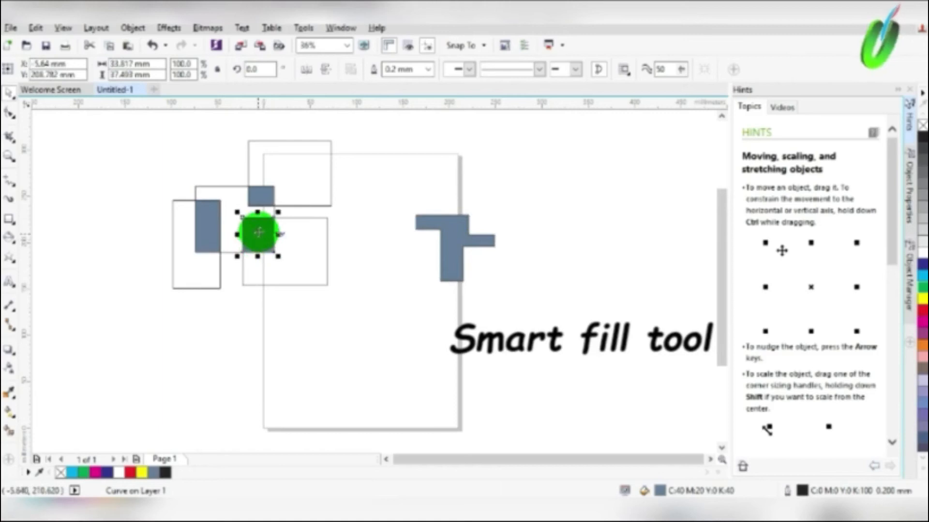
- Drag the grey-filled overlap pieces out onto the page
left_click_drag(257, 234, 258, 190)
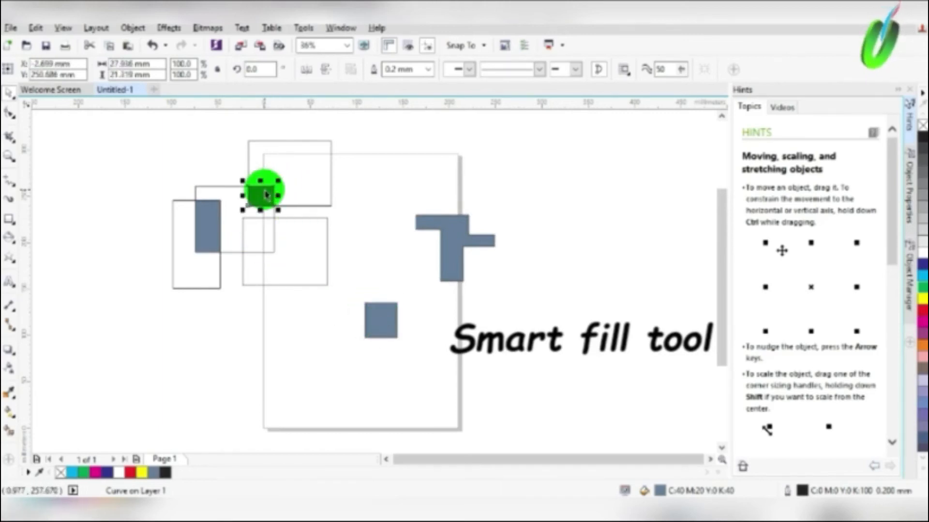
left_click_drag(263, 190, 201, 211)
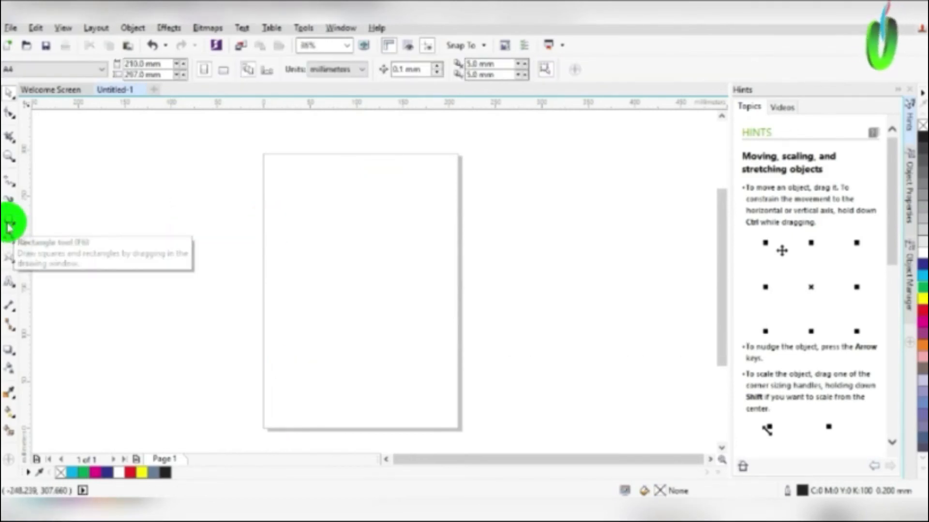
- Draw a long thin rectangle and convert it to an editable curve
left_click(9, 218)
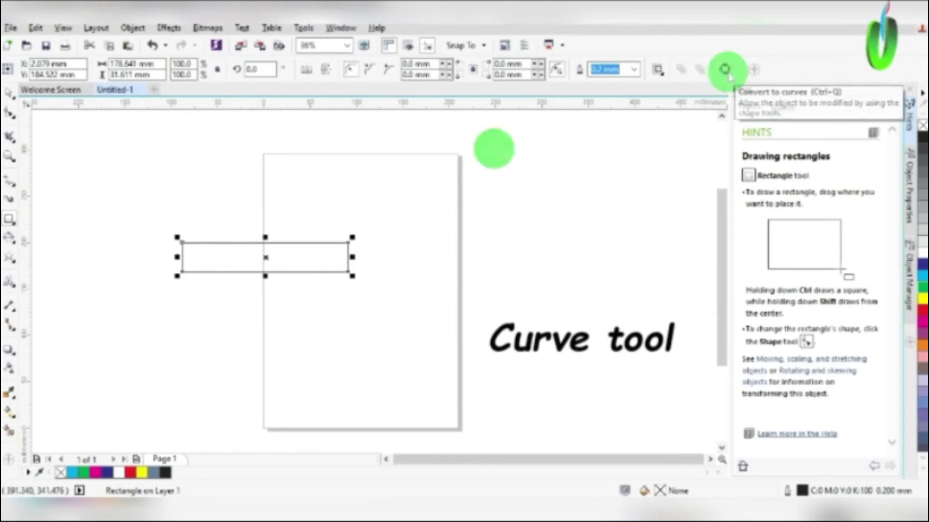
left_click(725, 70)
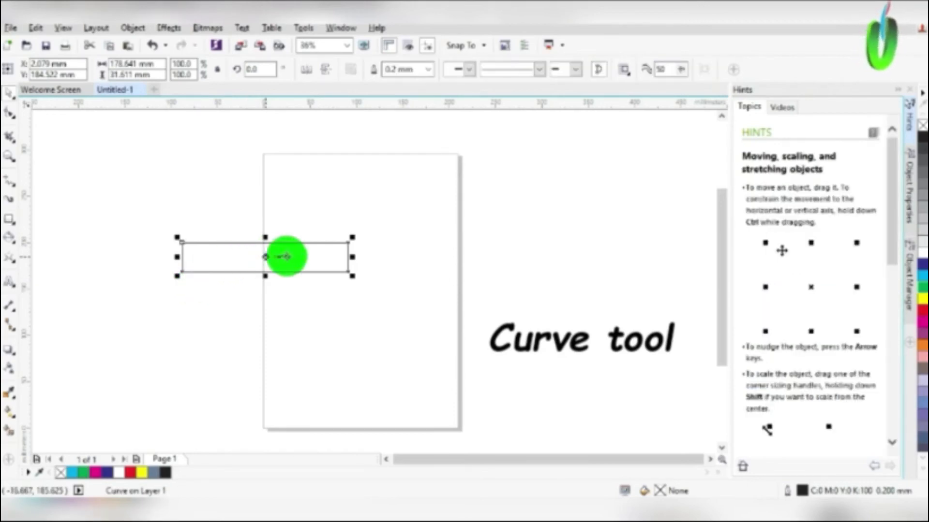
mouse_move(10, 112)
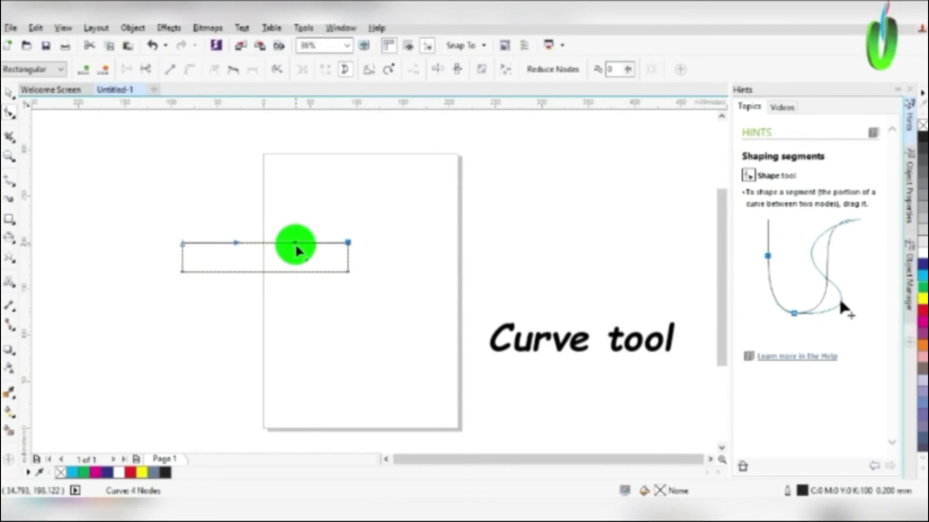
- Bend the top and bottom edges with the Shape tool into a rounded fish-body outline
left_click_drag(296, 246, 234, 243)
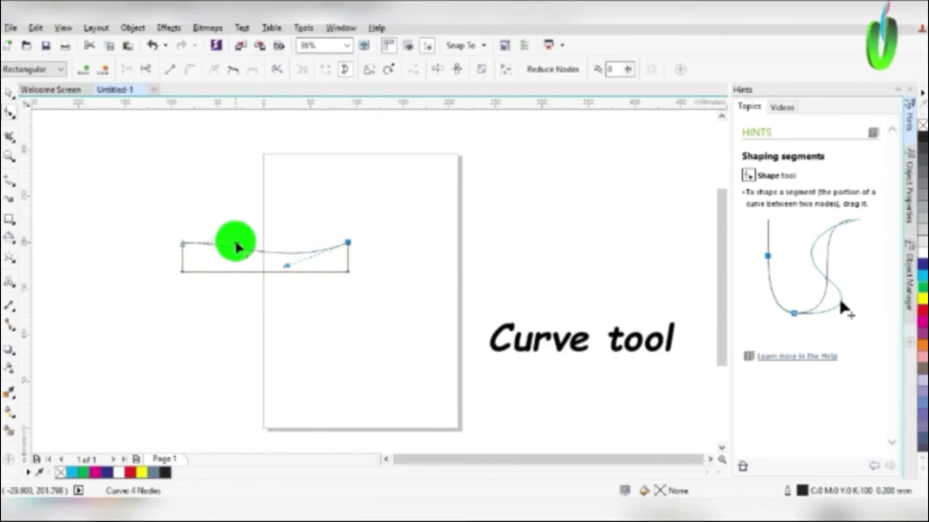
left_click_drag(237, 248, 285, 270)
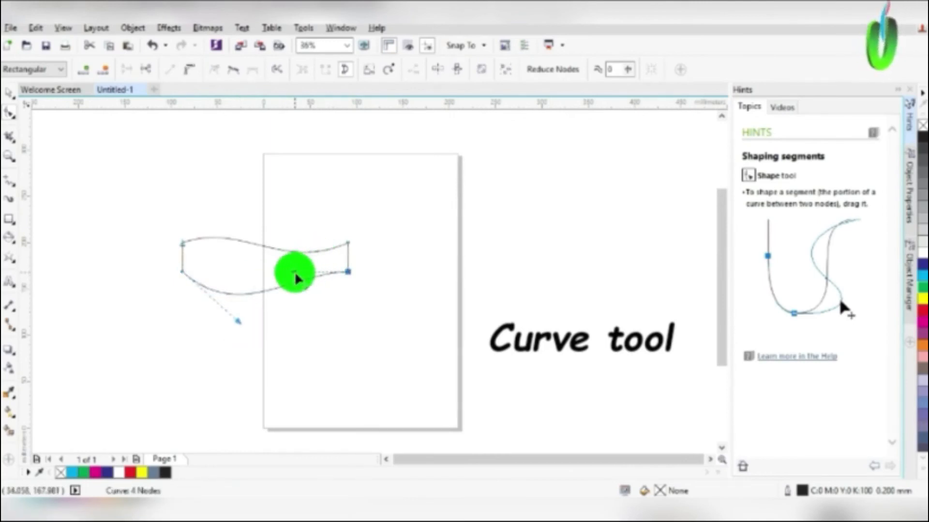
left_click_drag(296, 279, 254, 308)
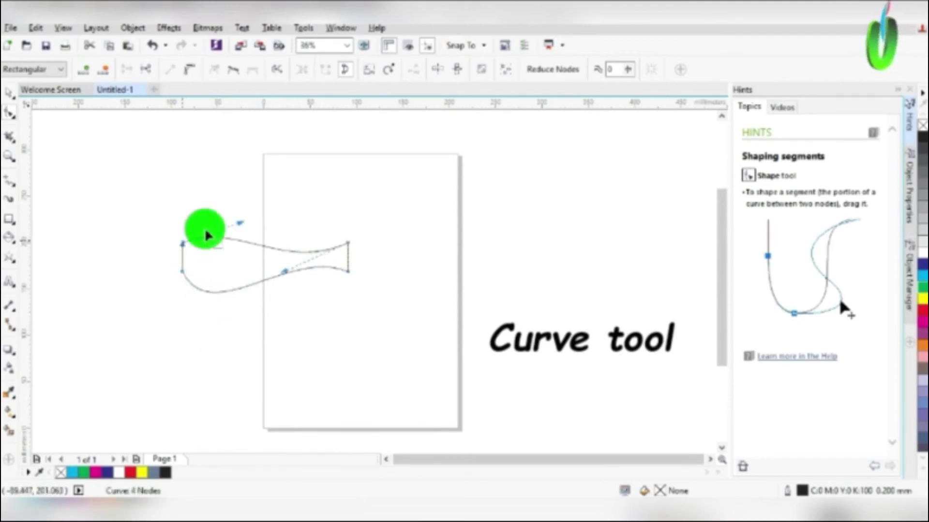
left_click_drag(206, 236, 251, 203)
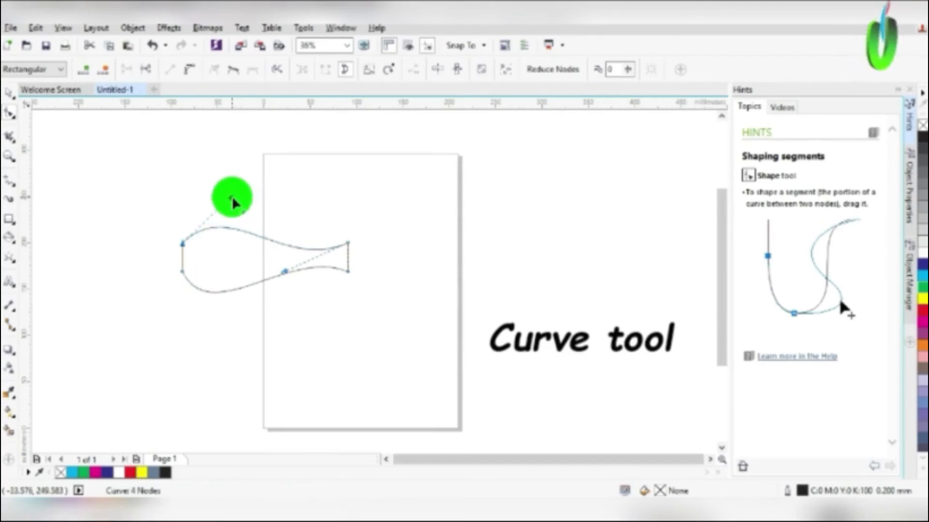
left_click_drag(231, 195, 283, 277)
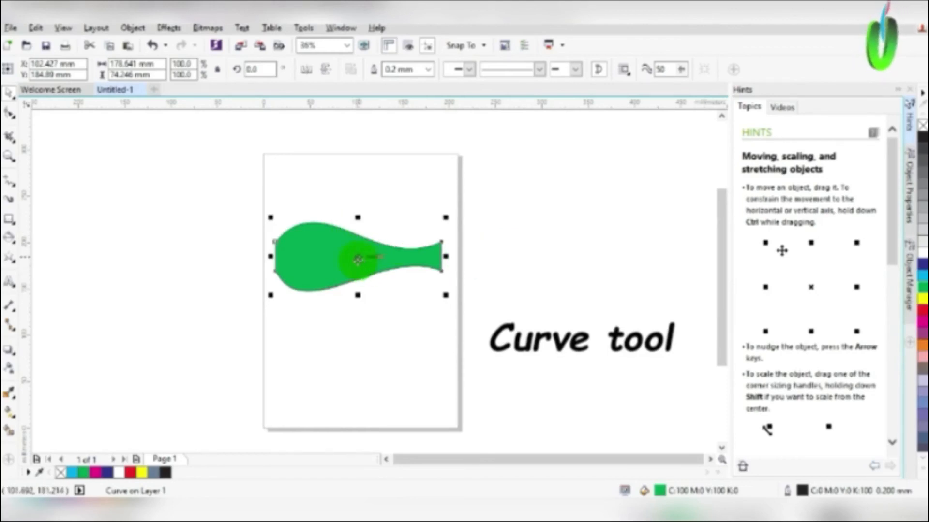
- Pull a pointed snout out of the green fish's left end and shape its mouth and underside
left_click_drag(358, 257, 355, 246)
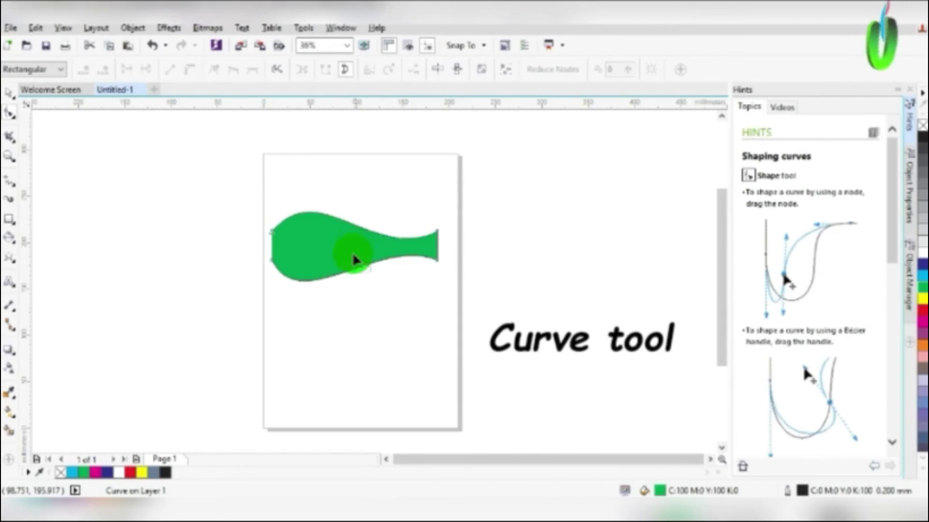
left_click_drag(353, 251, 273, 249)
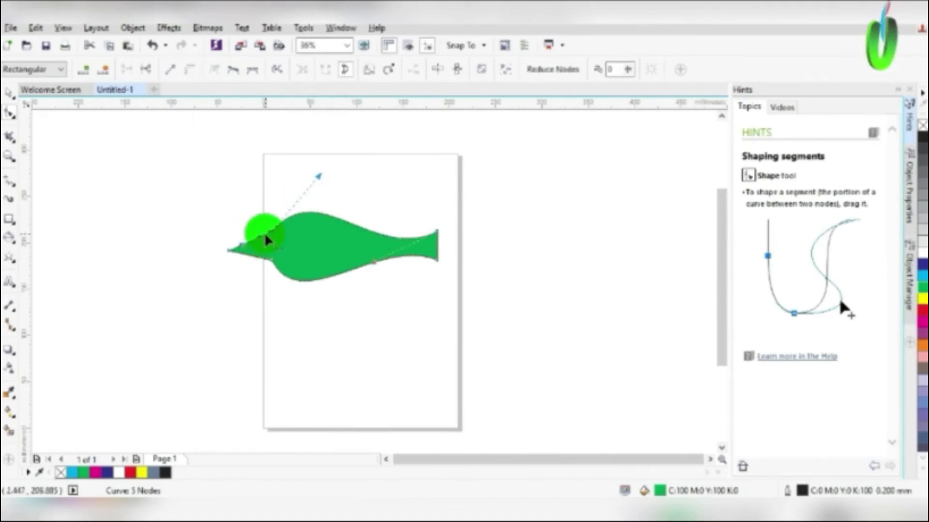
left_click_drag(265, 246, 253, 251)
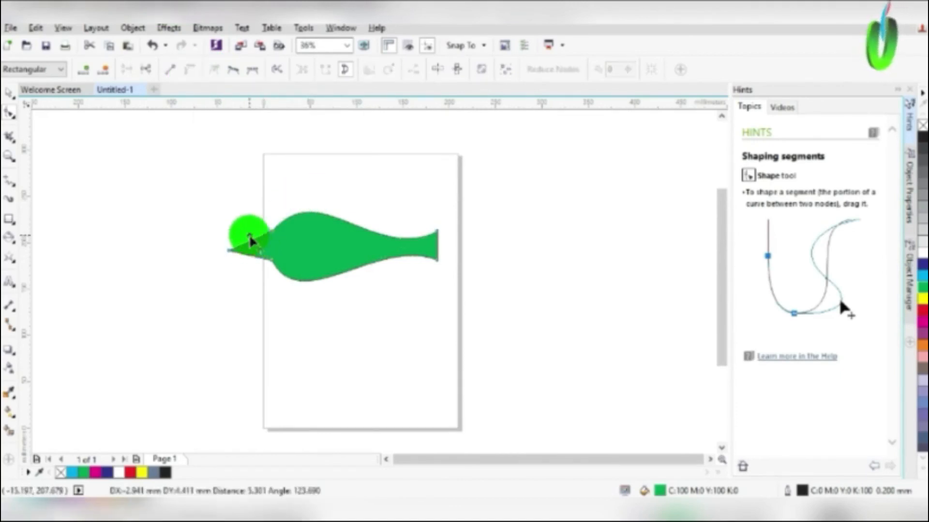
left_click_drag(248, 231, 252, 263)
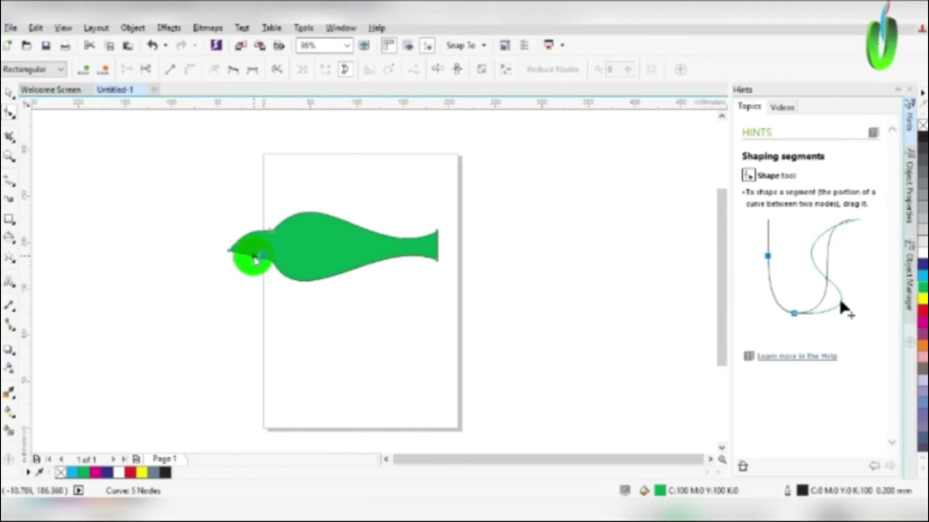
left_click_drag(254, 257, 249, 270)
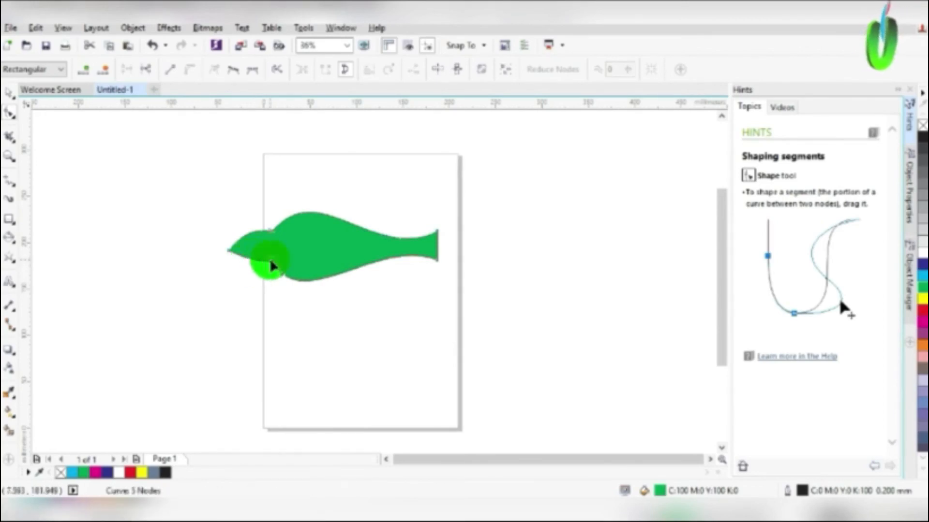
left_click_drag(270, 264, 246, 267)
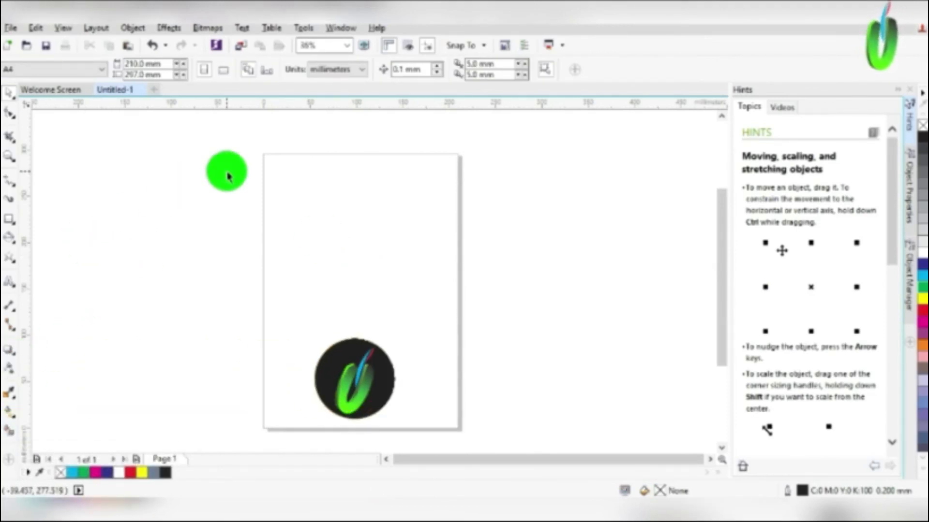
- Marquee-select the fish with the Pick tool and delete it, leaving the A4 page empty
left_click_drag(226, 172, 191, 307)
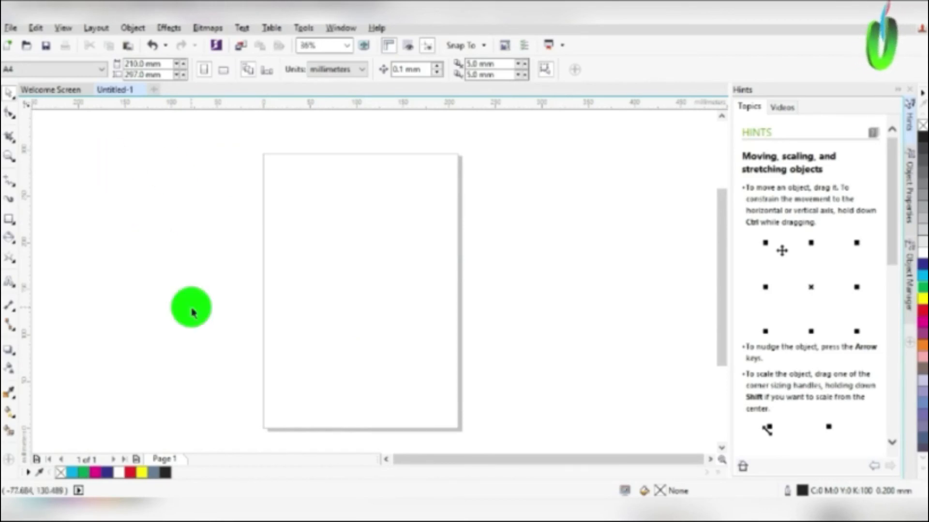
left_click_drag(191, 308, 315, 311)
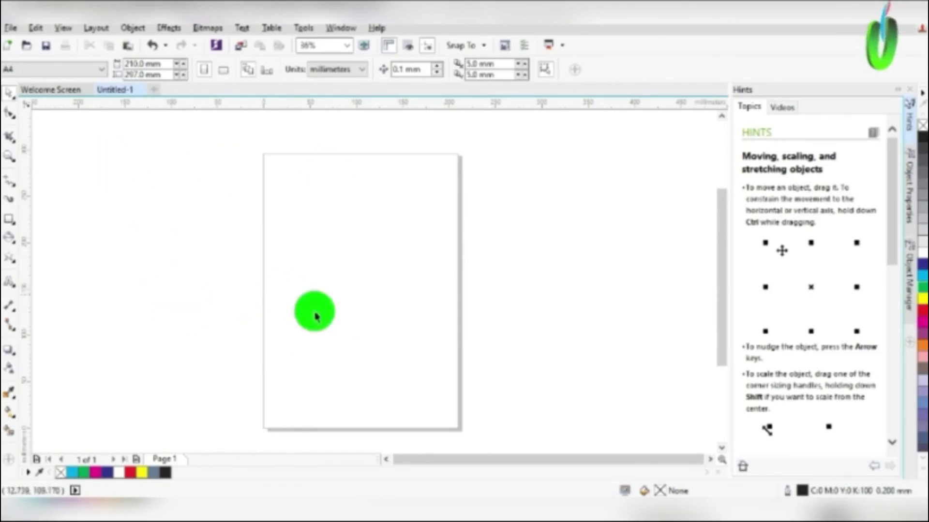
left_click_drag(315, 313, 188, 164)
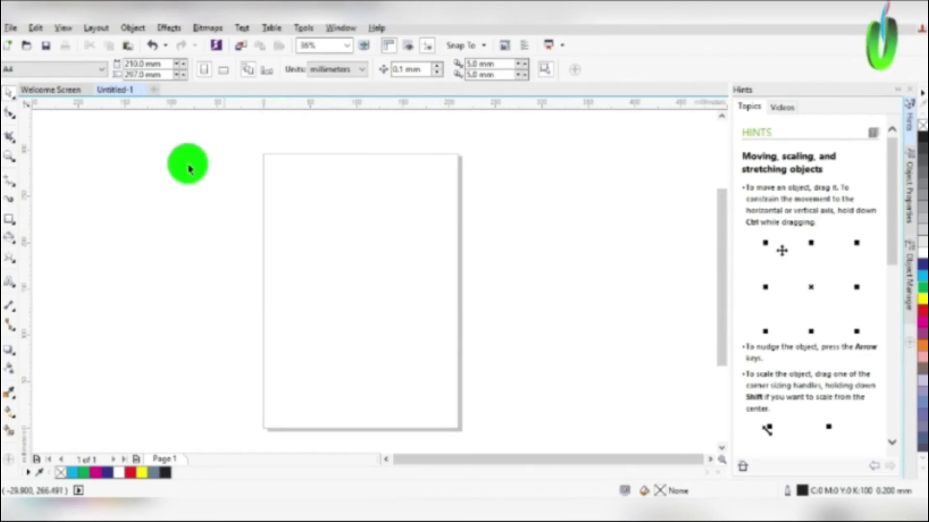